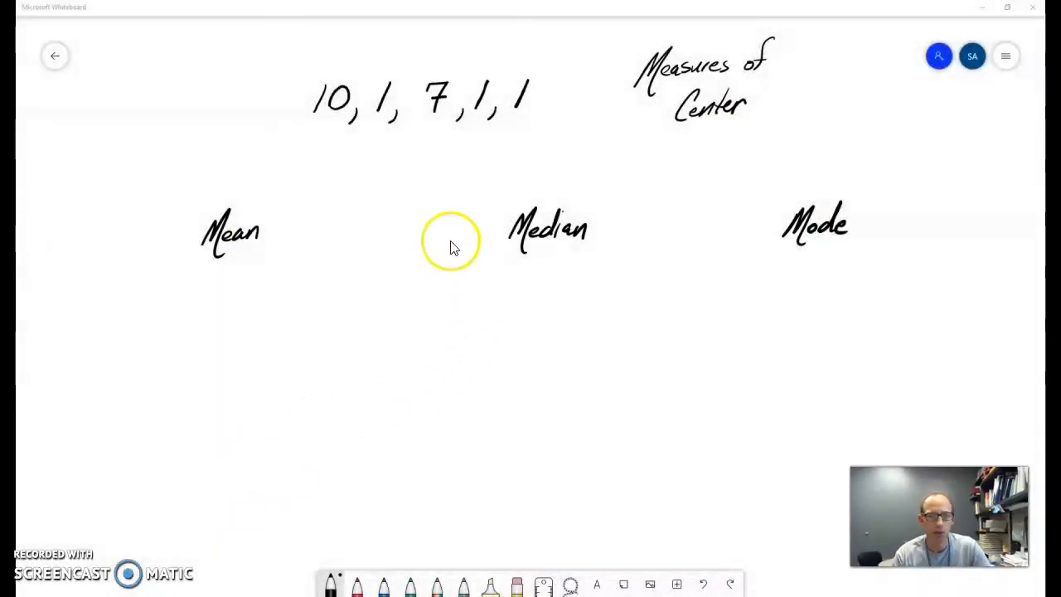
{"action": "mouse_move", "coordinate": [481, 129]}
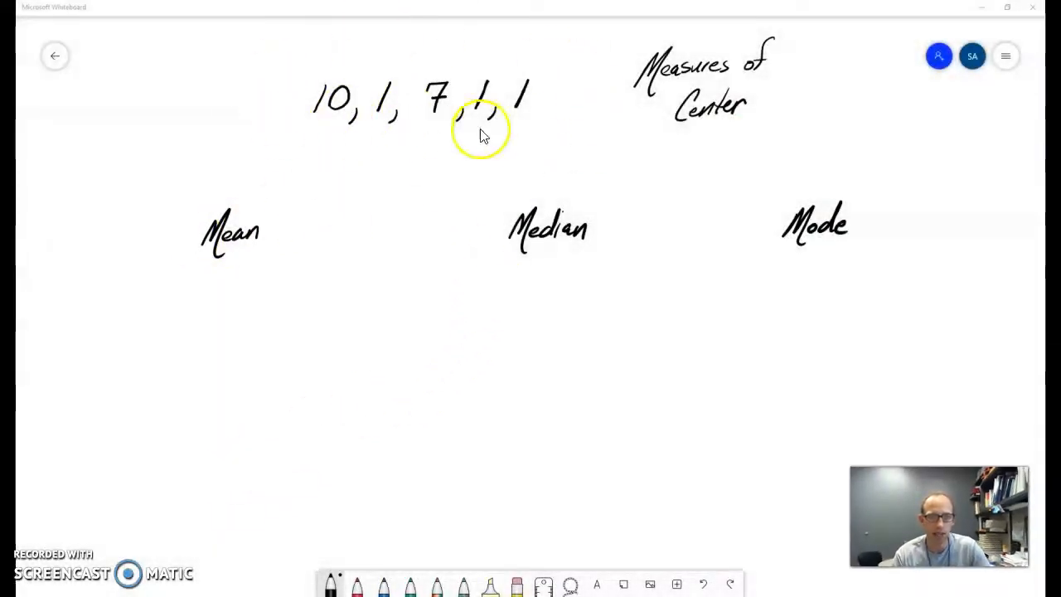
{"action": "mouse_move", "coordinate": [236, 249]}
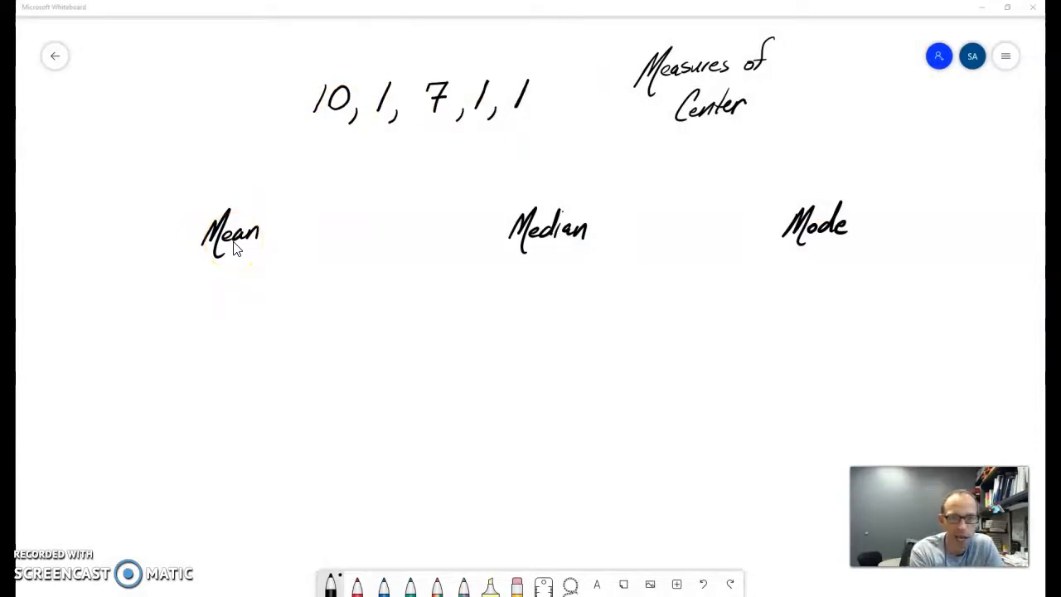
- Write Mean (Average) = (10+1+7+1+1)/5 = 20/5, circle 4, and draw two vertical column dividers
{"action": "left_click_drag", "start_coordinate": [279, 240], "coordinate": [312, 223]}
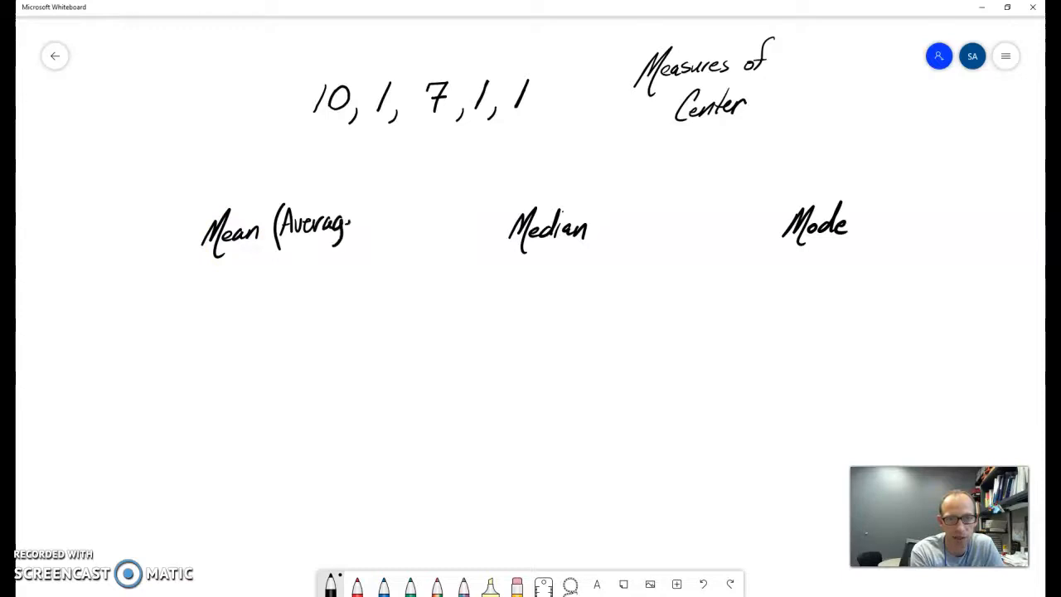
{"action": "left_click_drag", "start_coordinate": [339, 224], "coordinate": [365, 240]}
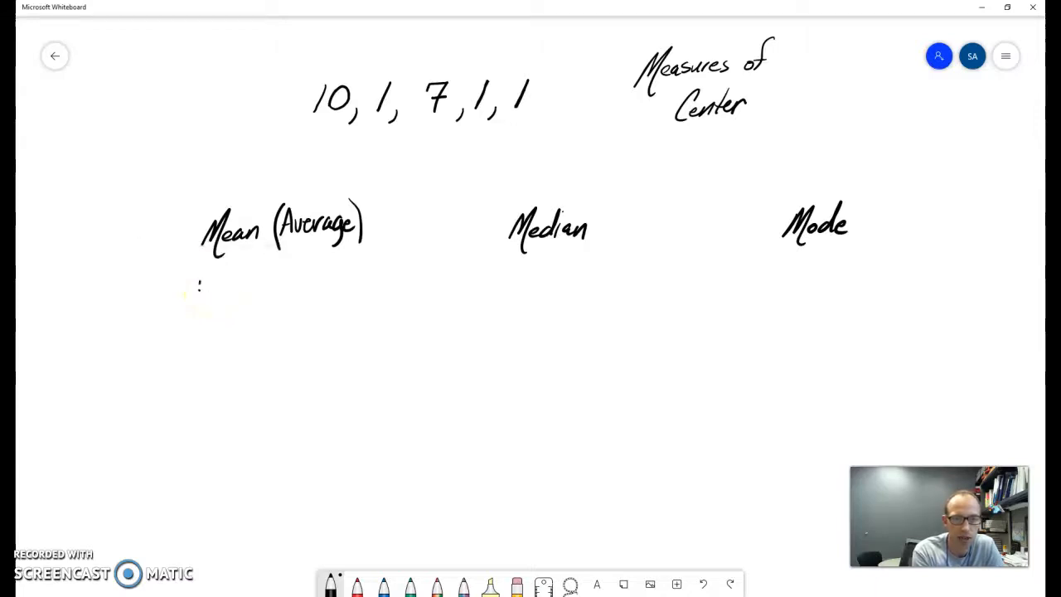
{"action": "left_click_drag", "start_coordinate": [191, 290], "coordinate": [245, 291]}
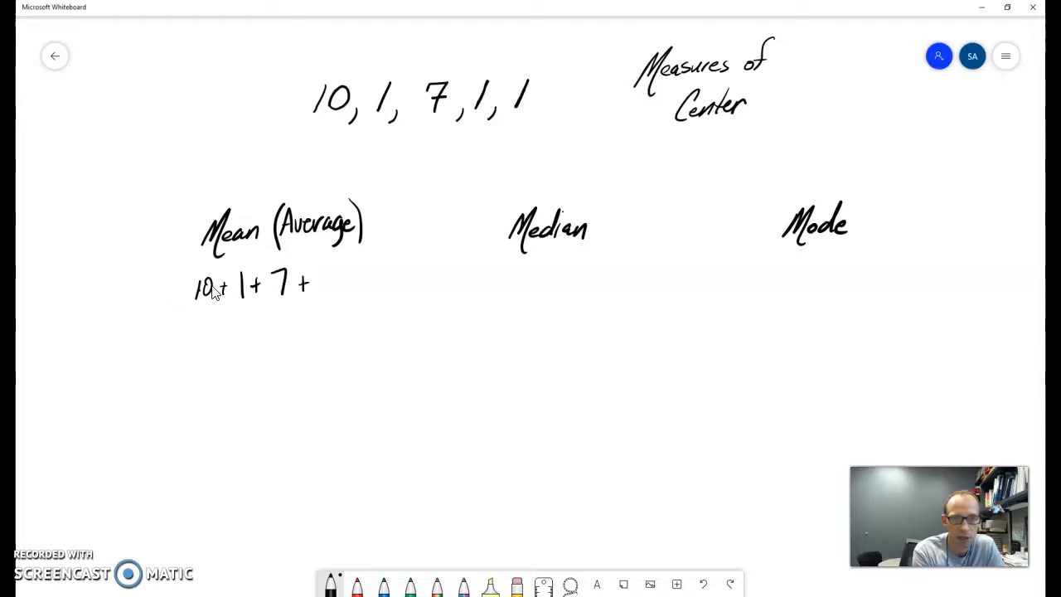
{"action": "left_click_drag", "start_coordinate": [315, 281], "coordinate": [357, 282]}
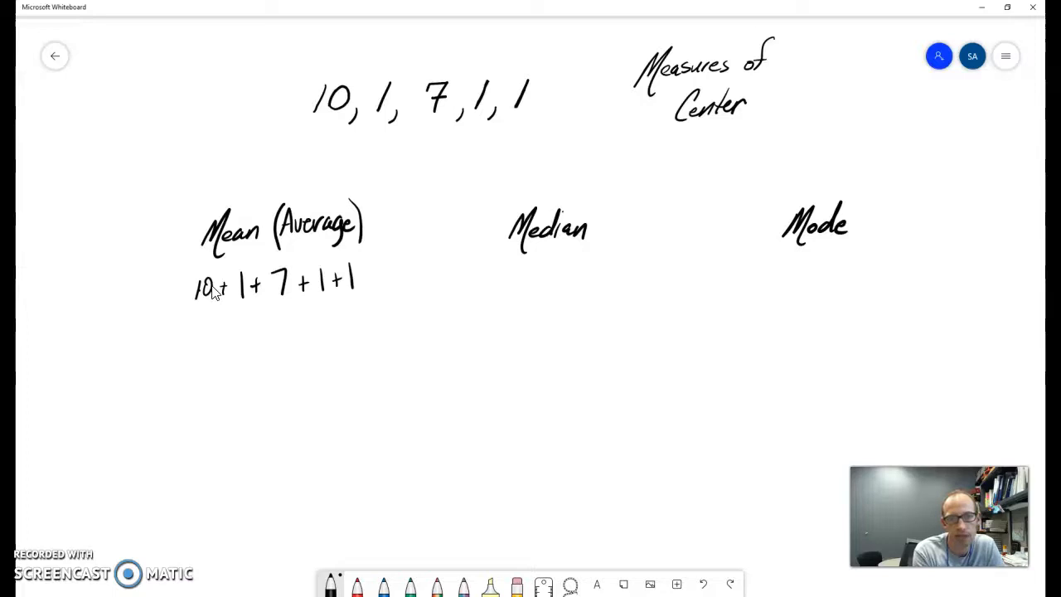
{"action": "left_click_drag", "start_coordinate": [195, 309], "coordinate": [375, 300]}
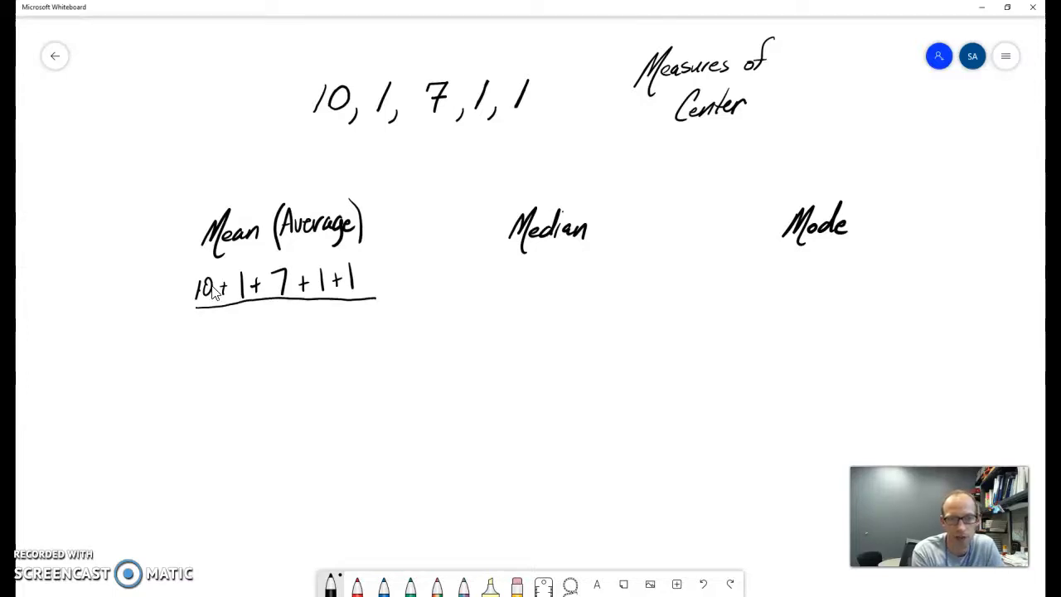
{"action": "left_click_drag", "start_coordinate": [273, 312], "coordinate": [295, 332]}
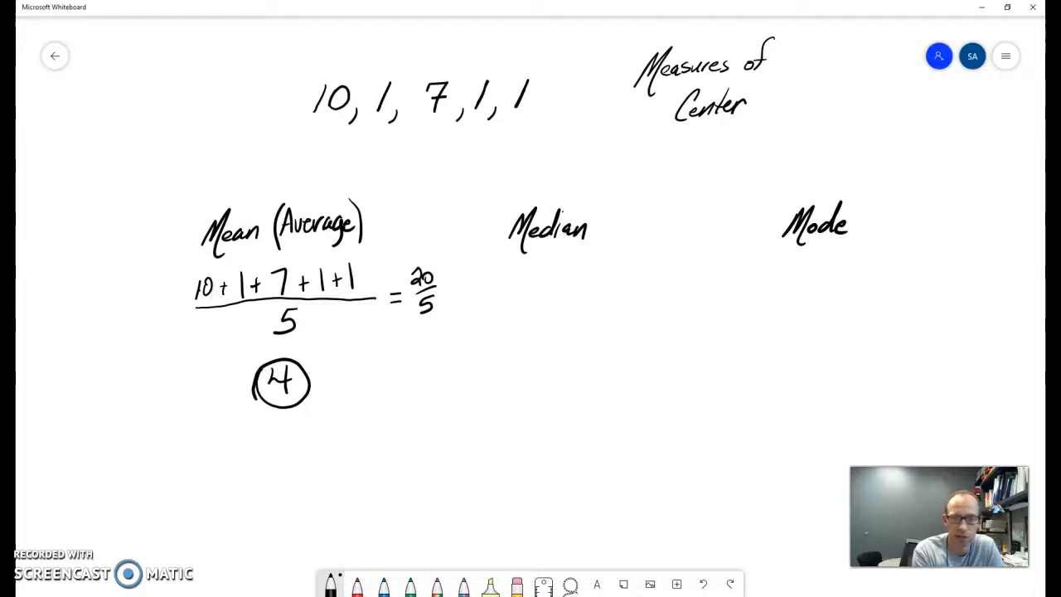
{"action": "left_click_drag", "start_coordinate": [473, 190], "coordinate": [474, 456]}
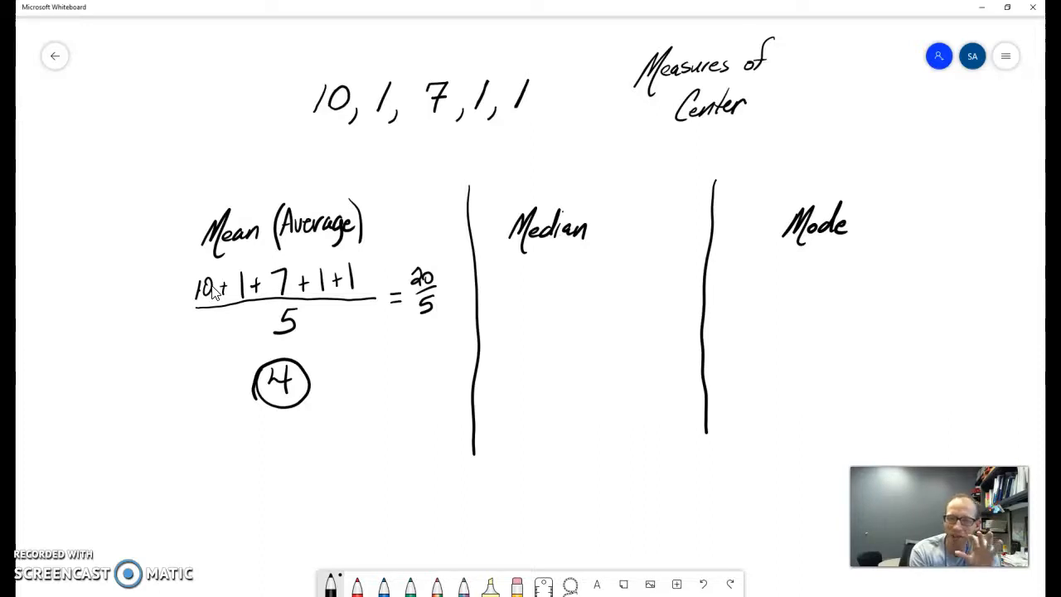
- Write the ordered values 1, 1, 1, 7, 10 under Median and box the middle 1 as the answer
{"action": "left_click_drag", "start_coordinate": [504, 269], "coordinate": [501, 292]}
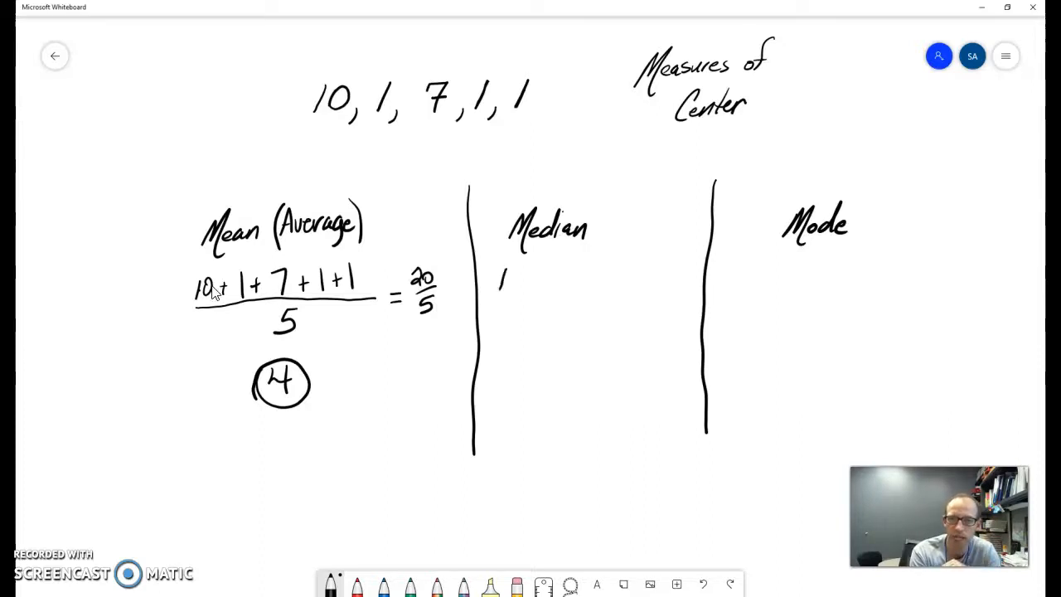
{"action": "left_click_drag", "start_coordinate": [514, 290], "coordinate": [572, 291]}
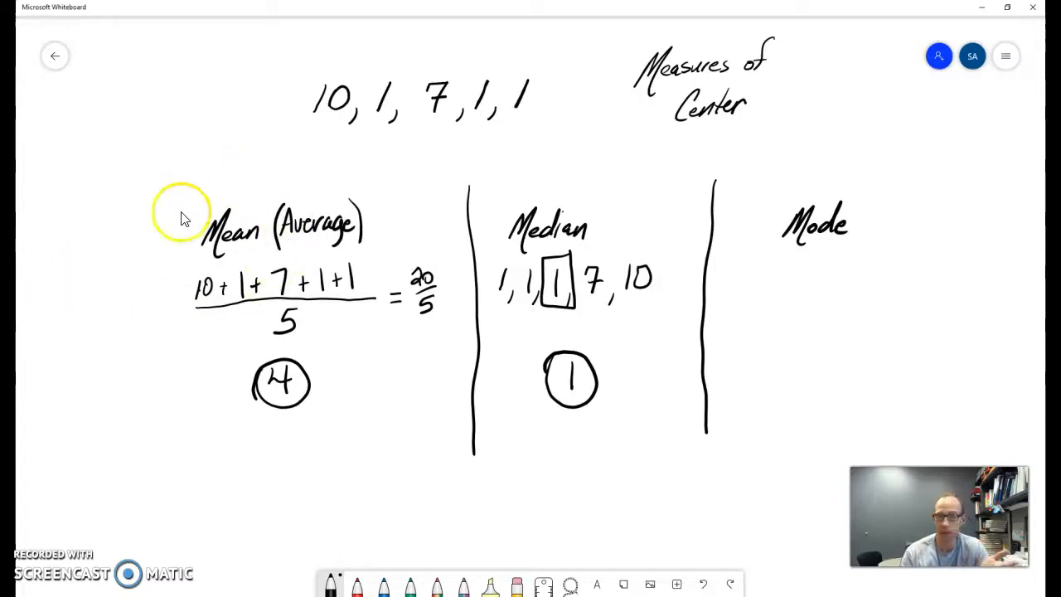
{"action": "mouse_move", "coordinate": [439, 273]}
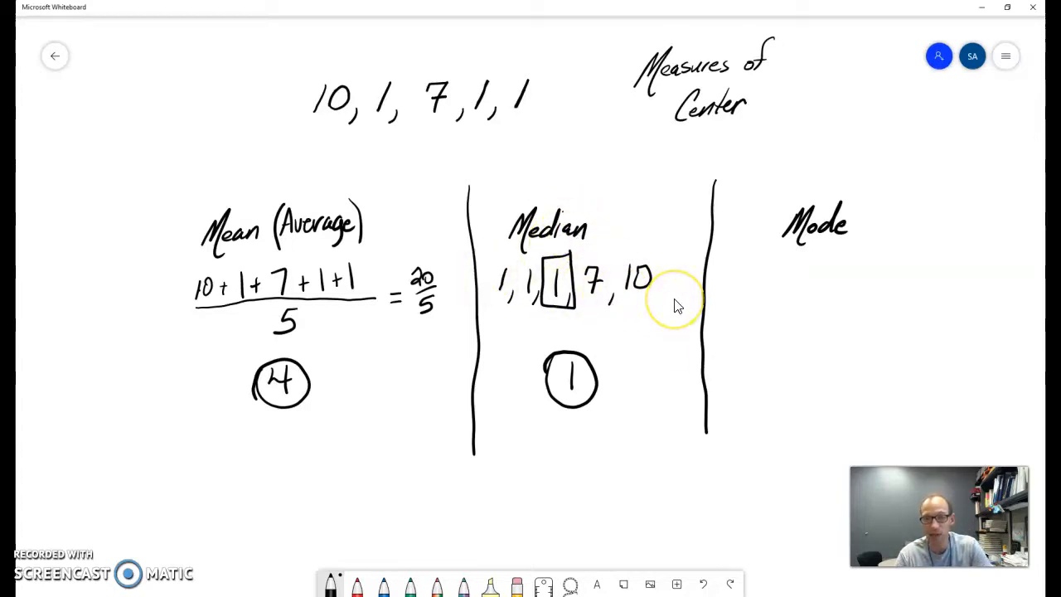
{"action": "mouse_move", "coordinate": [567, 299]}
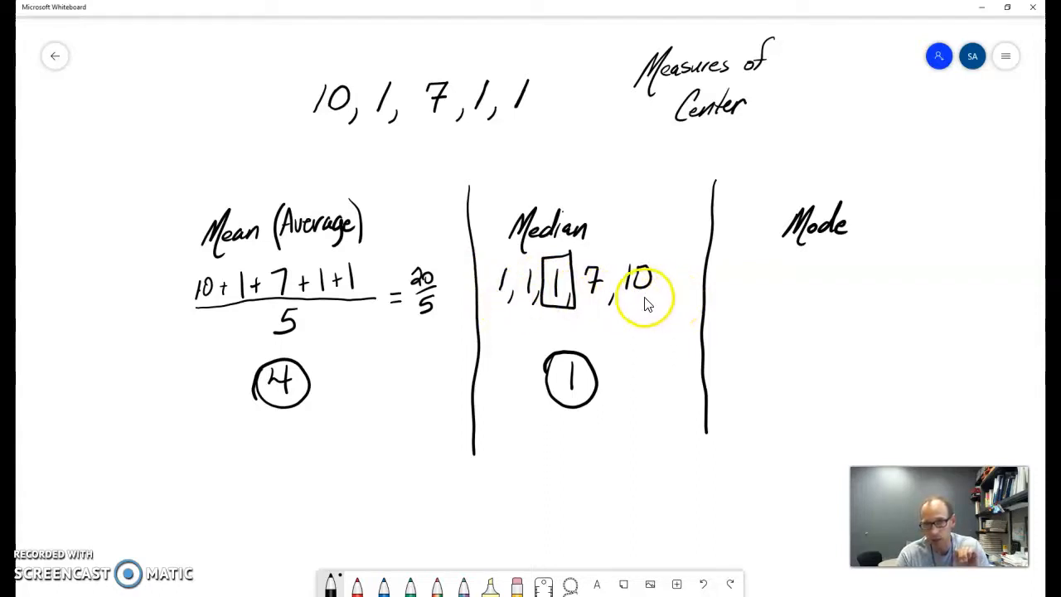
{"action": "mouse_move", "coordinate": [816, 286]}
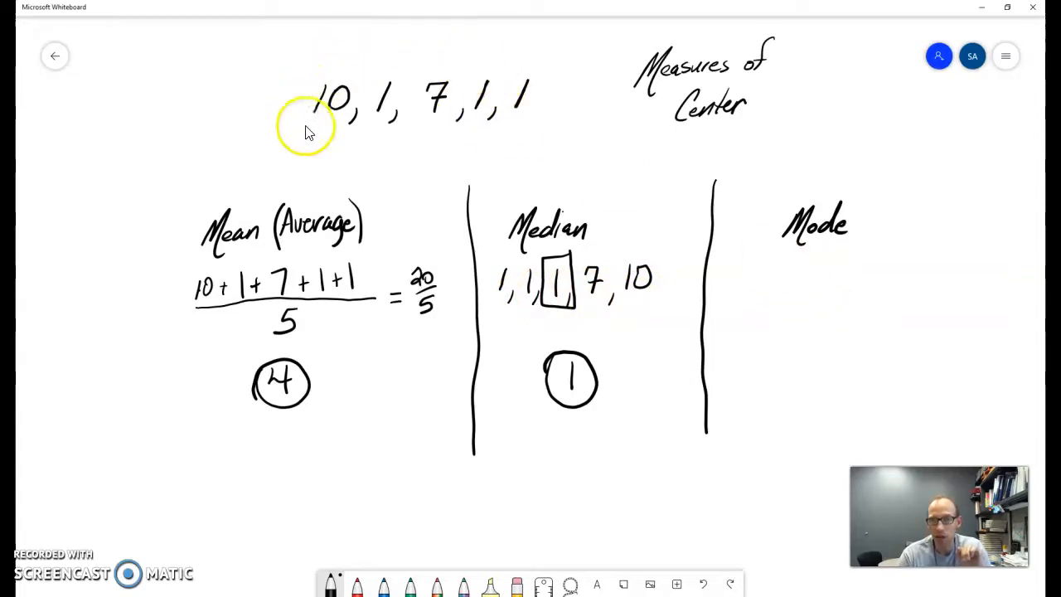
{"action": "mouse_move", "coordinate": [373, 116]}
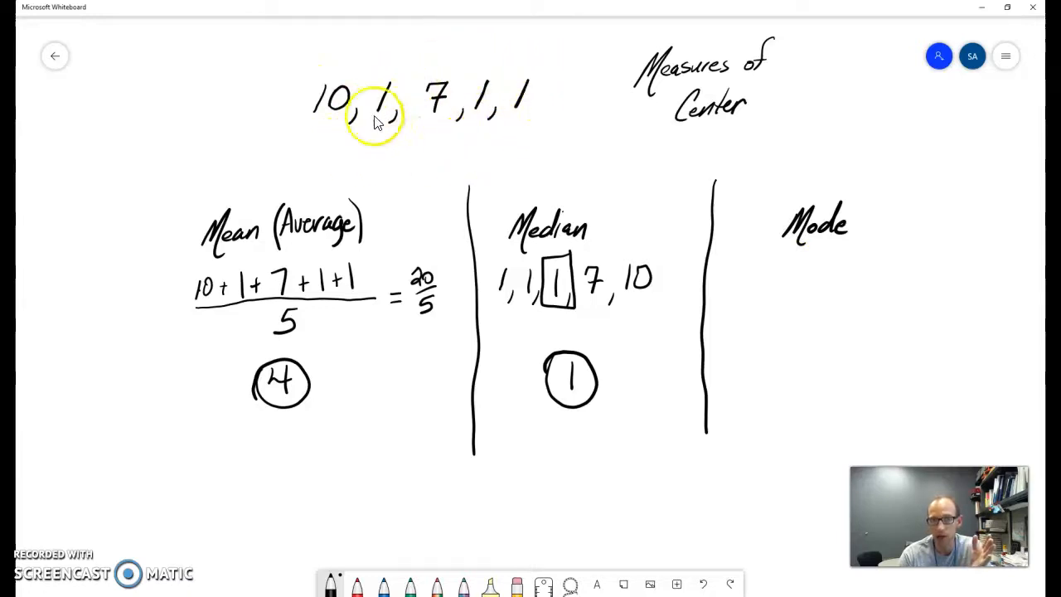
{"action": "mouse_move", "coordinate": [846, 368]}
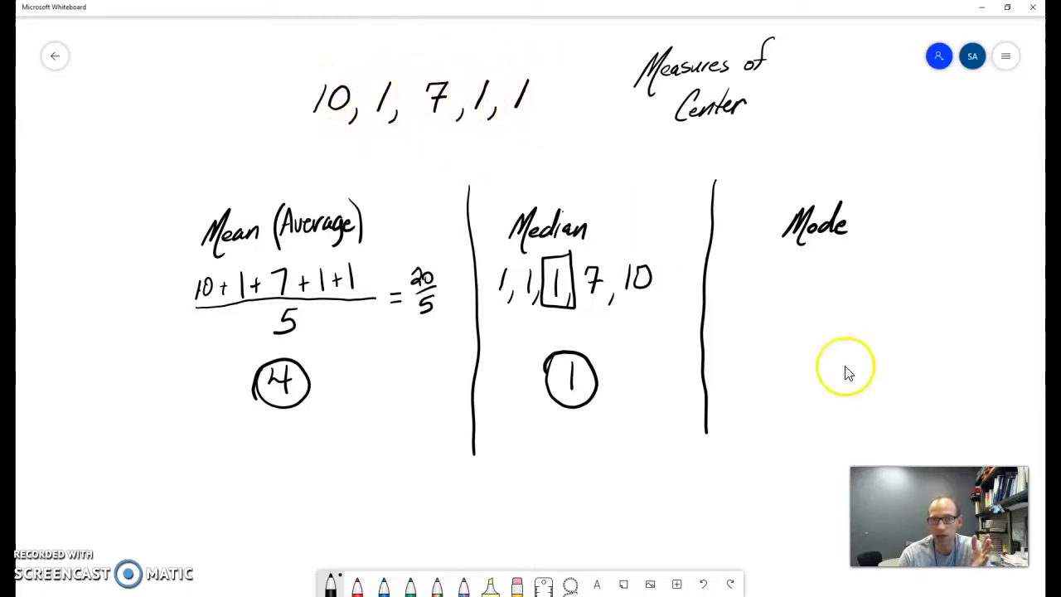
{"action": "mouse_move", "coordinate": [842, 372]}
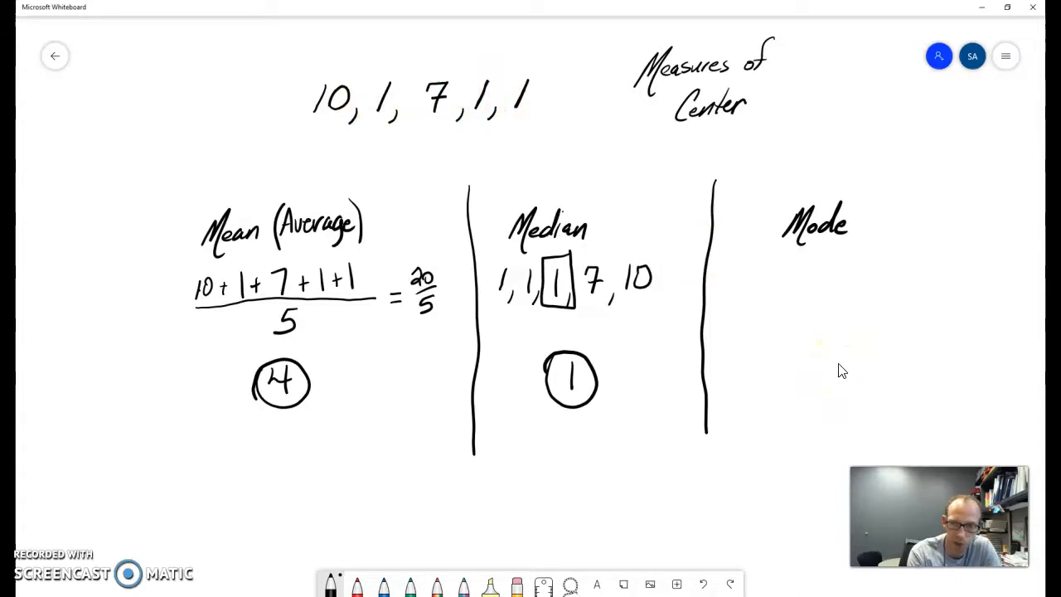
- Write 1 under the Mode heading and circle it as the mode
{"action": "left_click_drag", "start_coordinate": [821, 349], "coordinate": [821, 398]}
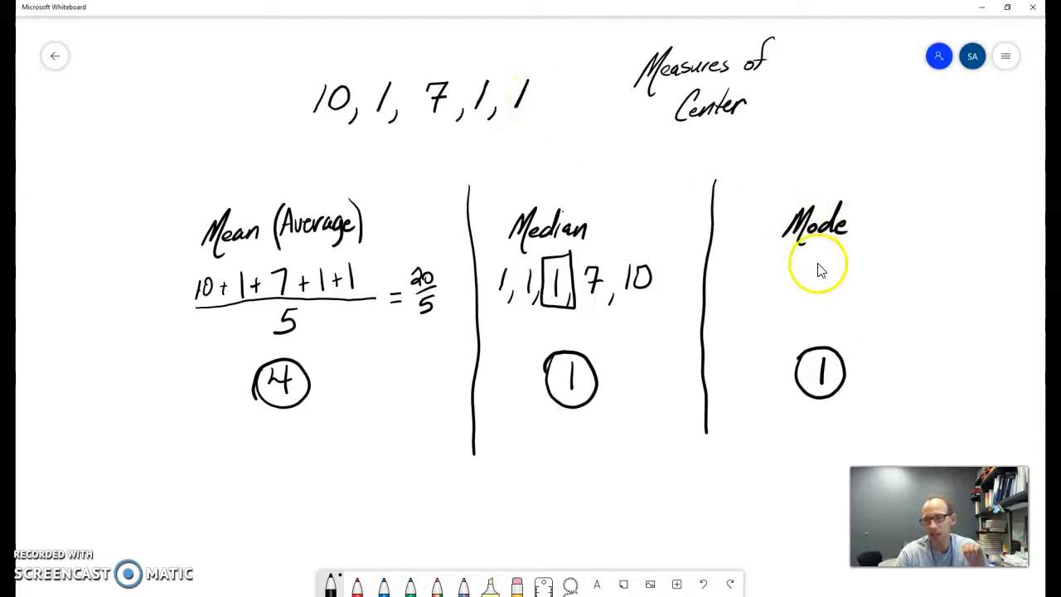
{"action": "mouse_move", "coordinate": [809, 265]}
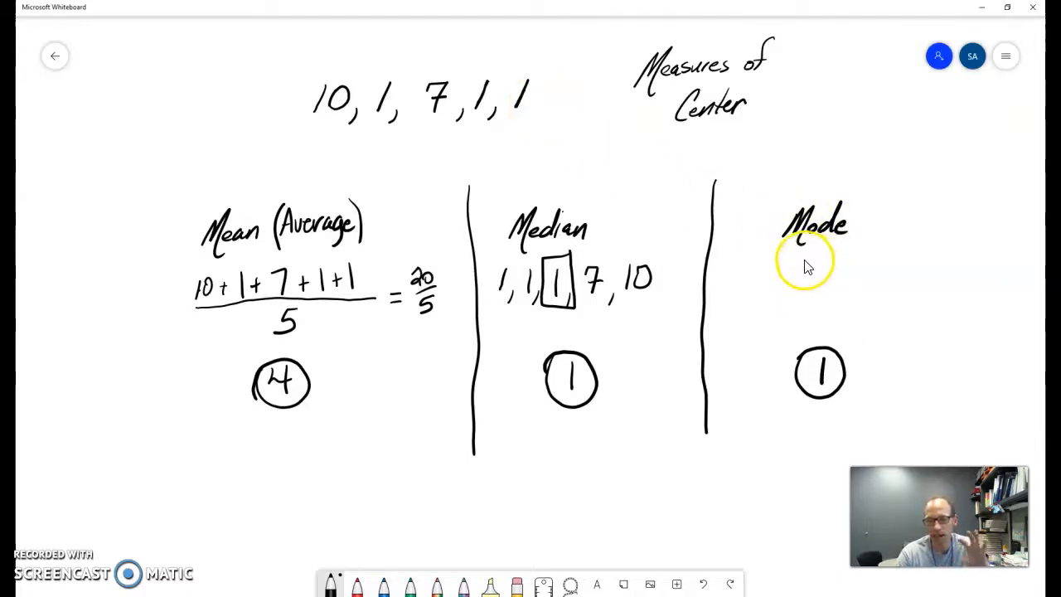
{"action": "mouse_move", "coordinate": [776, 197]}
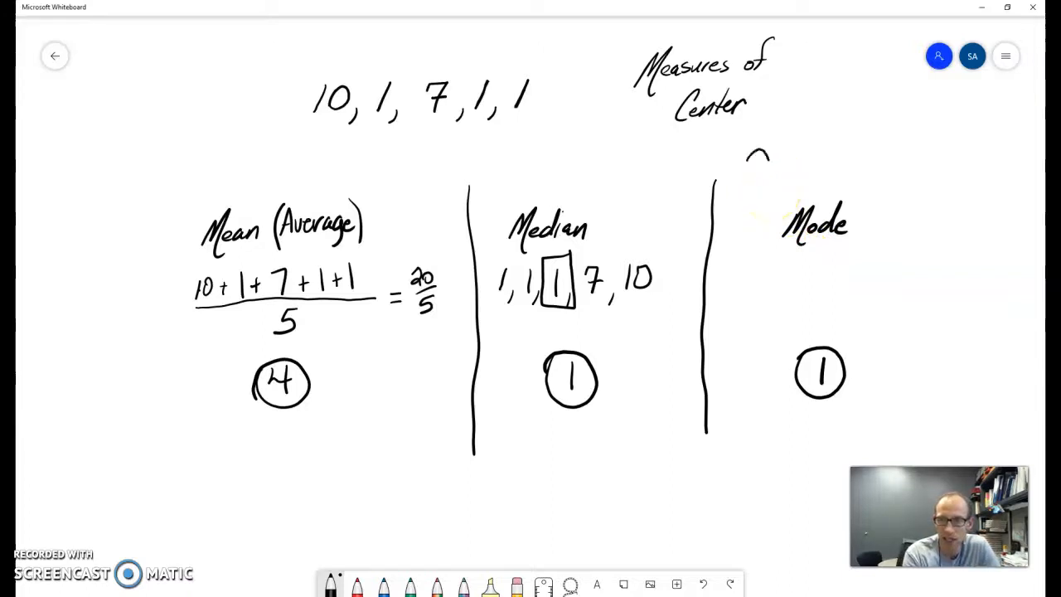
{"action": "left_click_drag", "start_coordinate": [749, 152], "coordinate": [833, 174]}
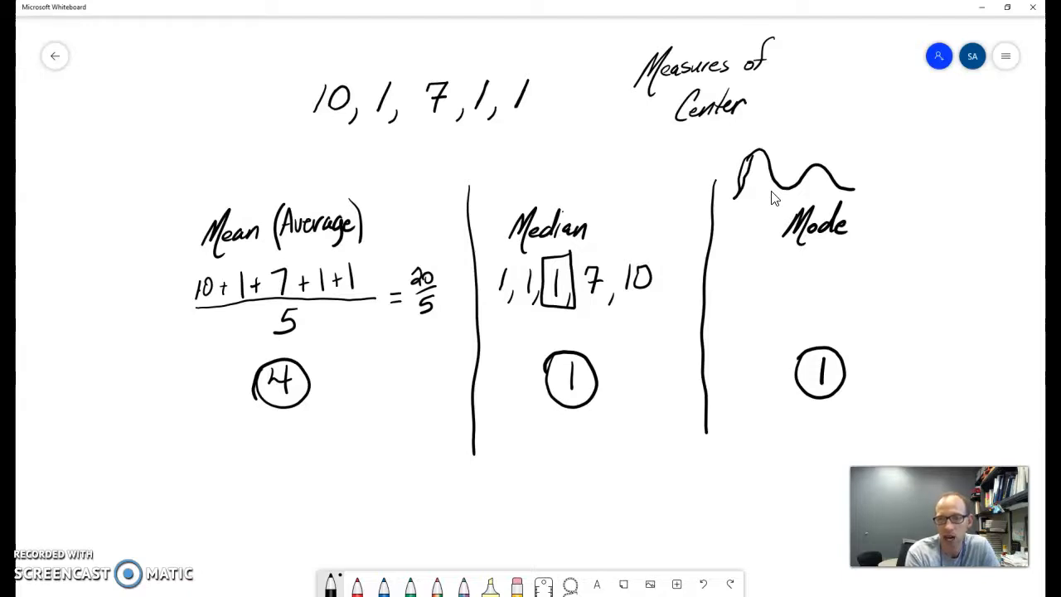
{"action": "left_click_drag", "start_coordinate": [737, 165], "coordinate": [779, 141]}
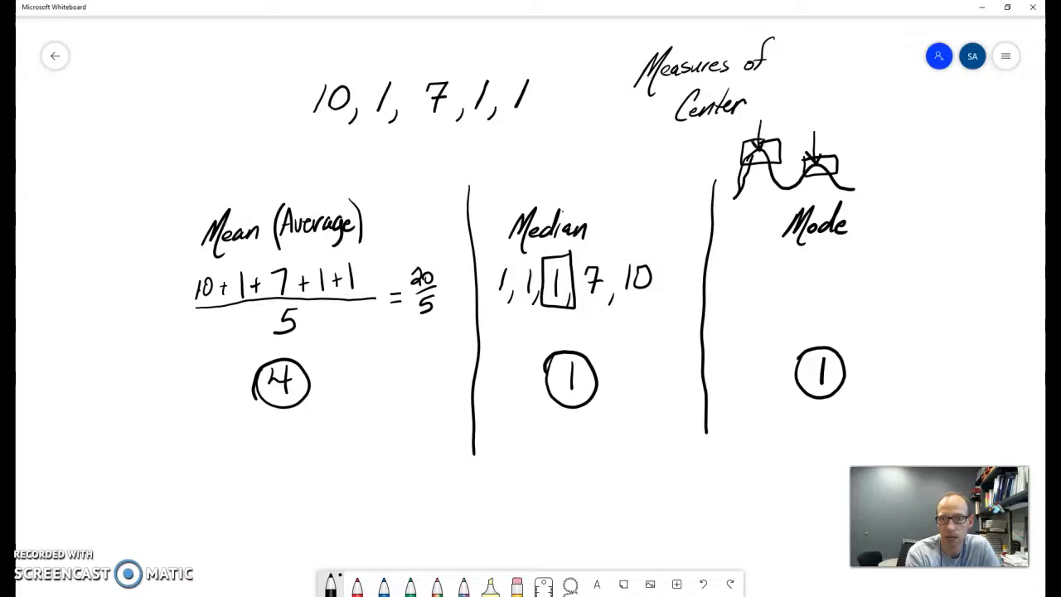
{"action": "mouse_move", "coordinate": [773, 199]}
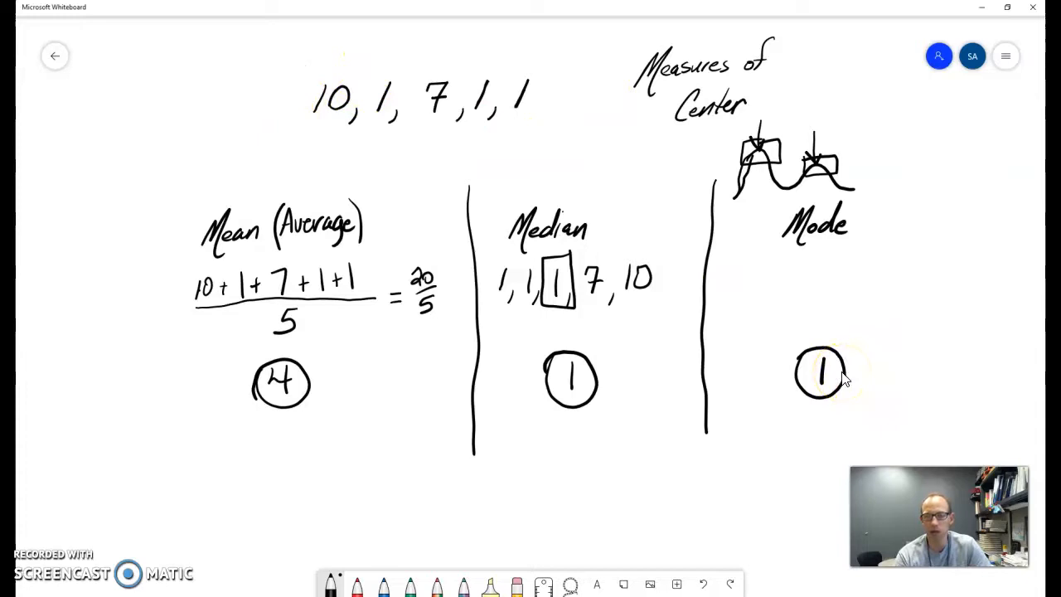
{"action": "mouse_move", "coordinate": [514, 153]}
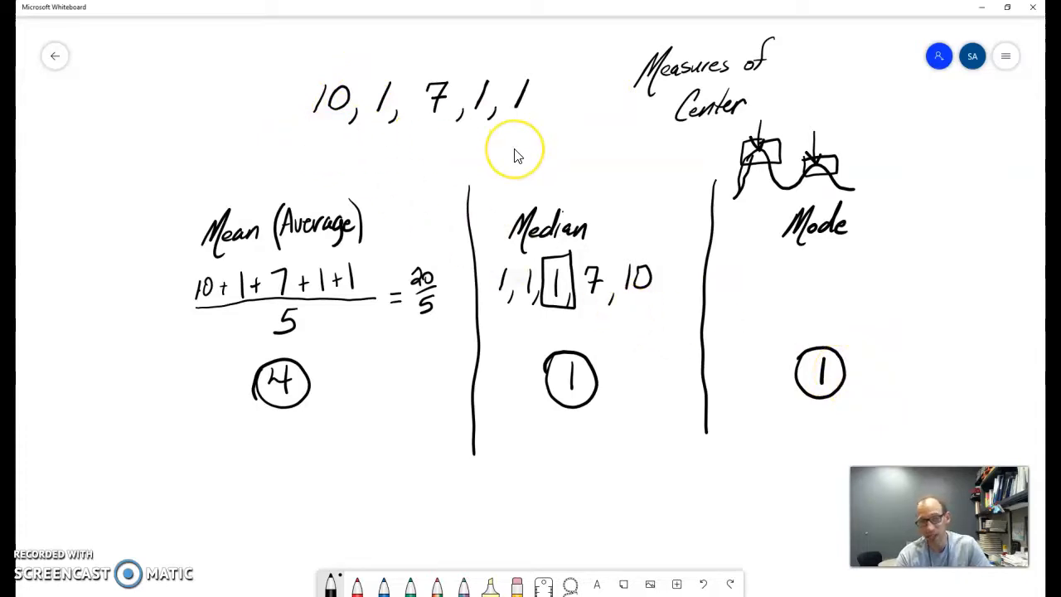
{"action": "mouse_move", "coordinate": [514, 153]}
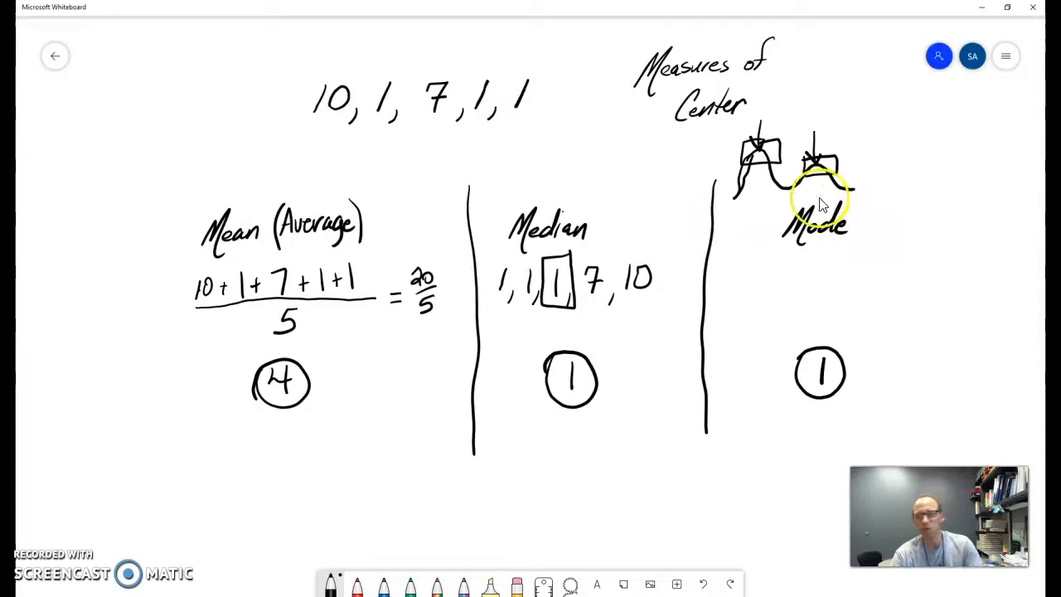
{"action": "mouse_move", "coordinate": [710, 112]}
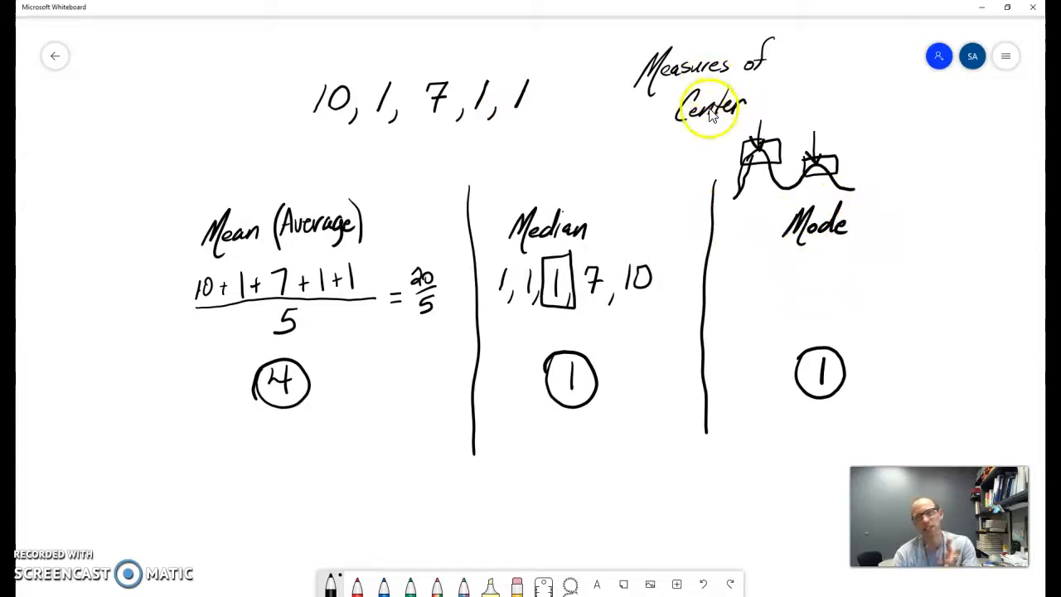
{"action": "mouse_move", "coordinate": [620, 130]}
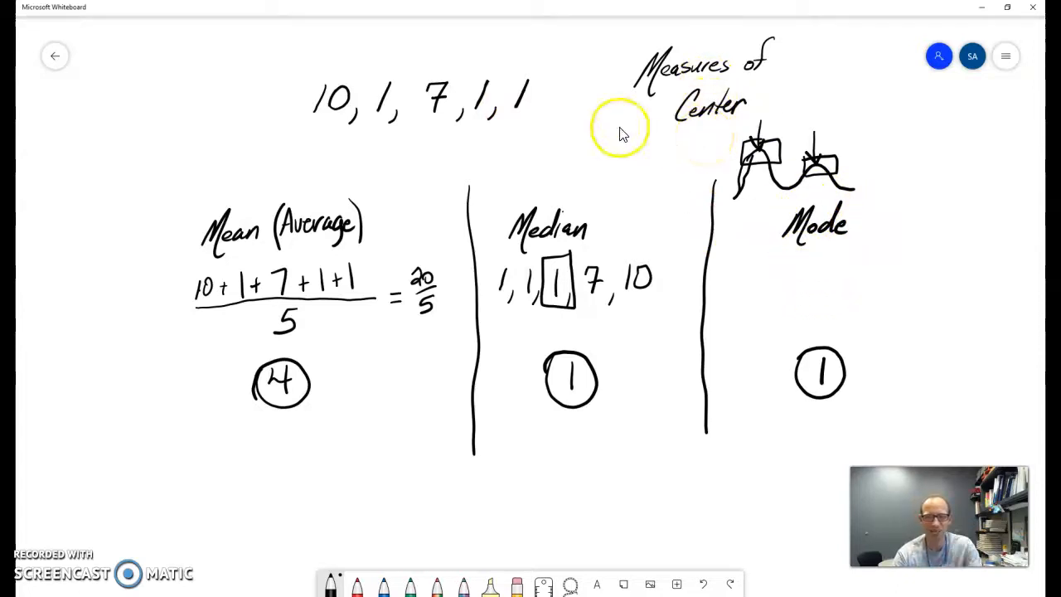
{"action": "mouse_move", "coordinate": [439, 252]}
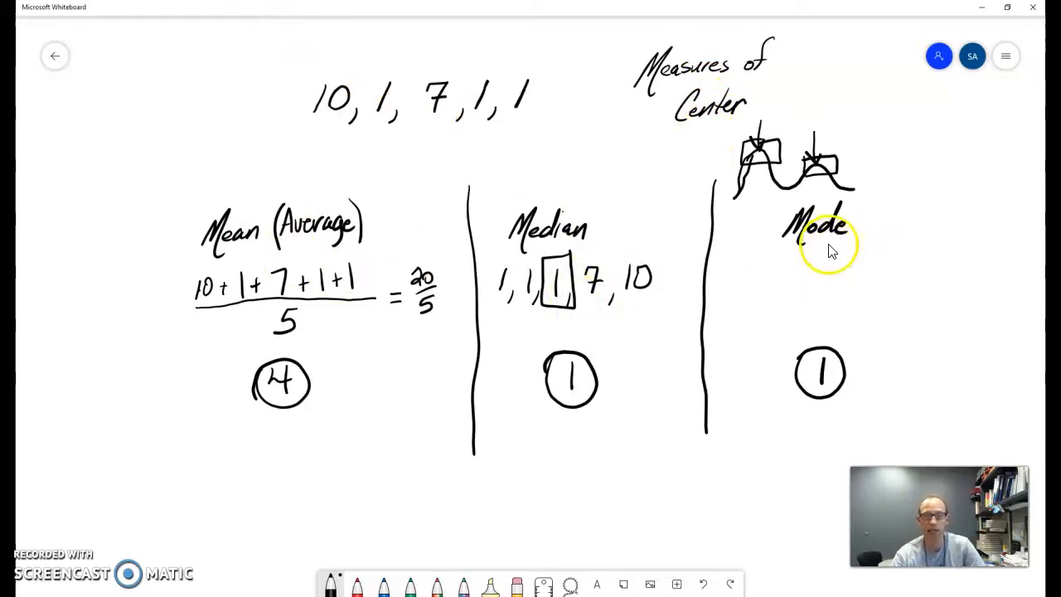
{"action": "mouse_move", "coordinate": [700, 131]}
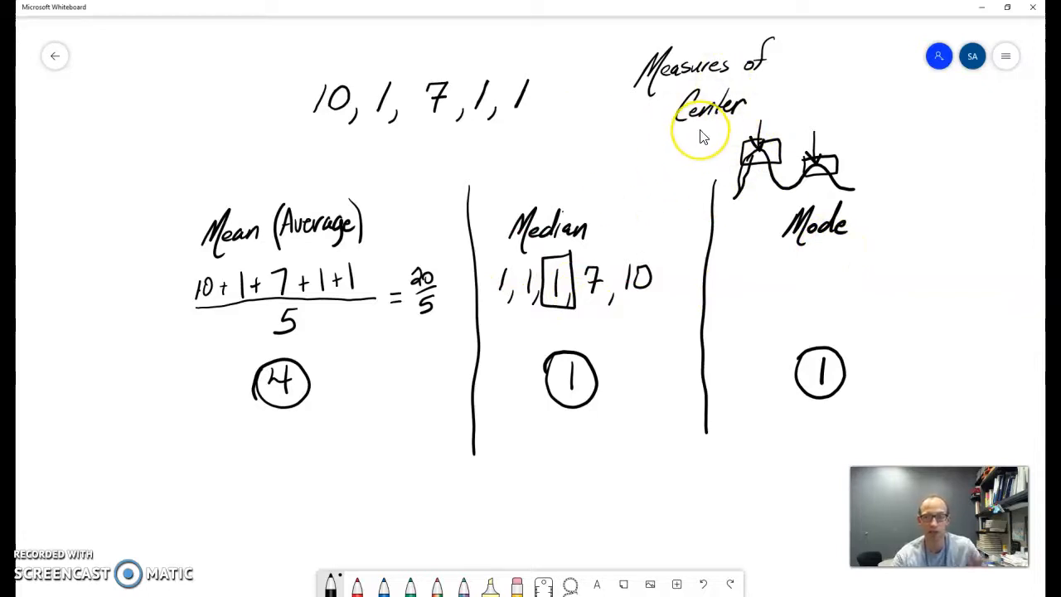
{"action": "mouse_move", "coordinate": [489, 274]}
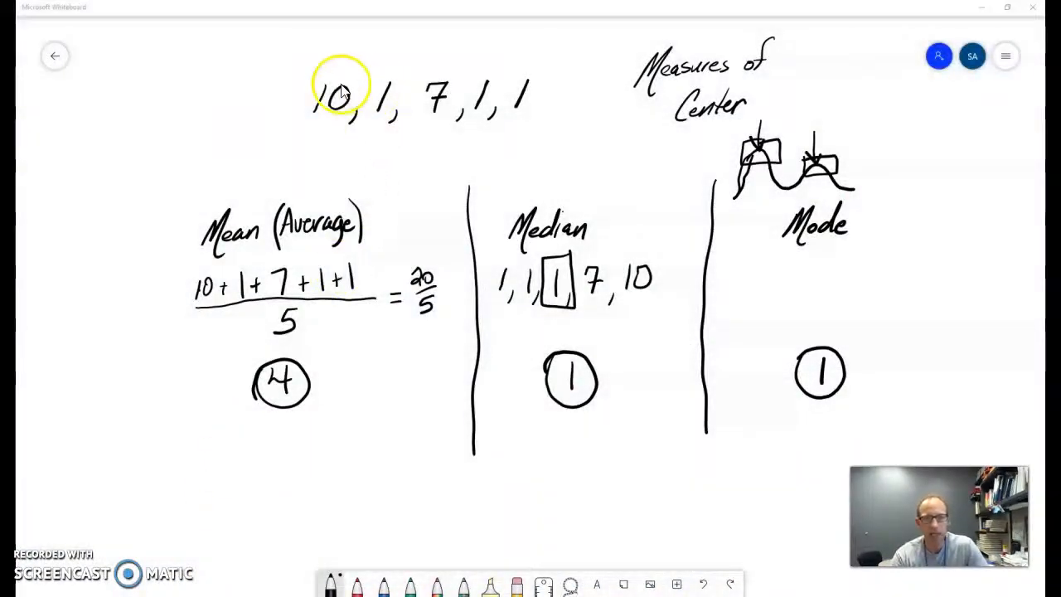
{"action": "mouse_move", "coordinate": [373, 92]}
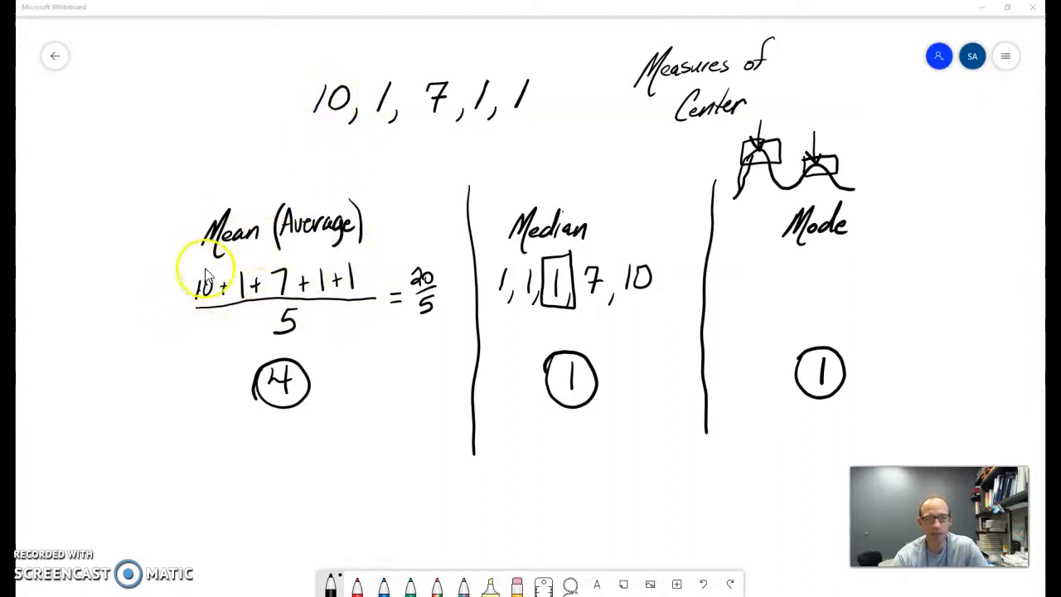
{"action": "mouse_move", "coordinate": [431, 257]}
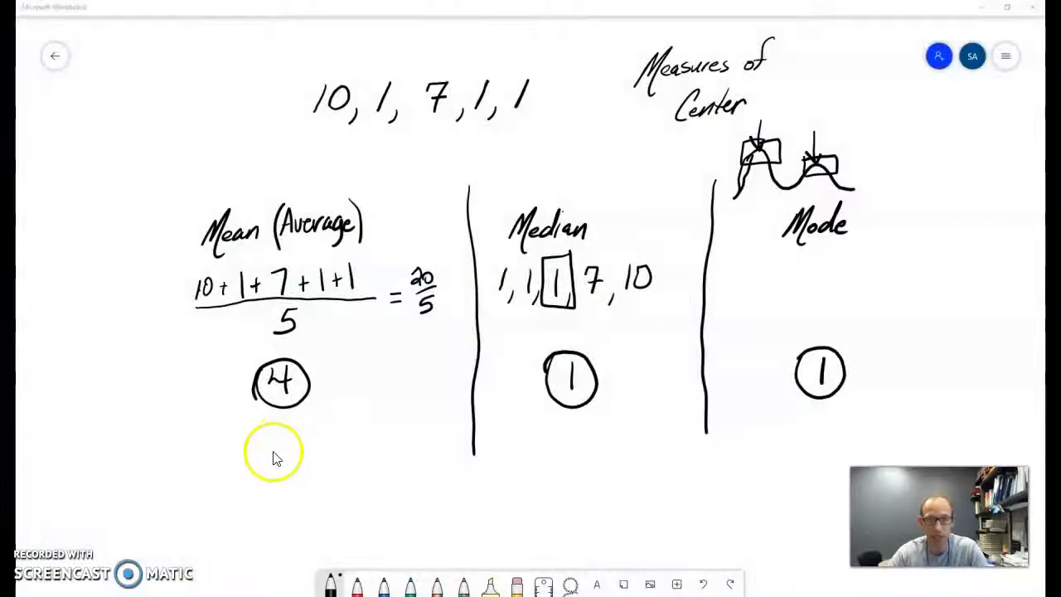
{"action": "mouse_move", "coordinate": [639, 279]}
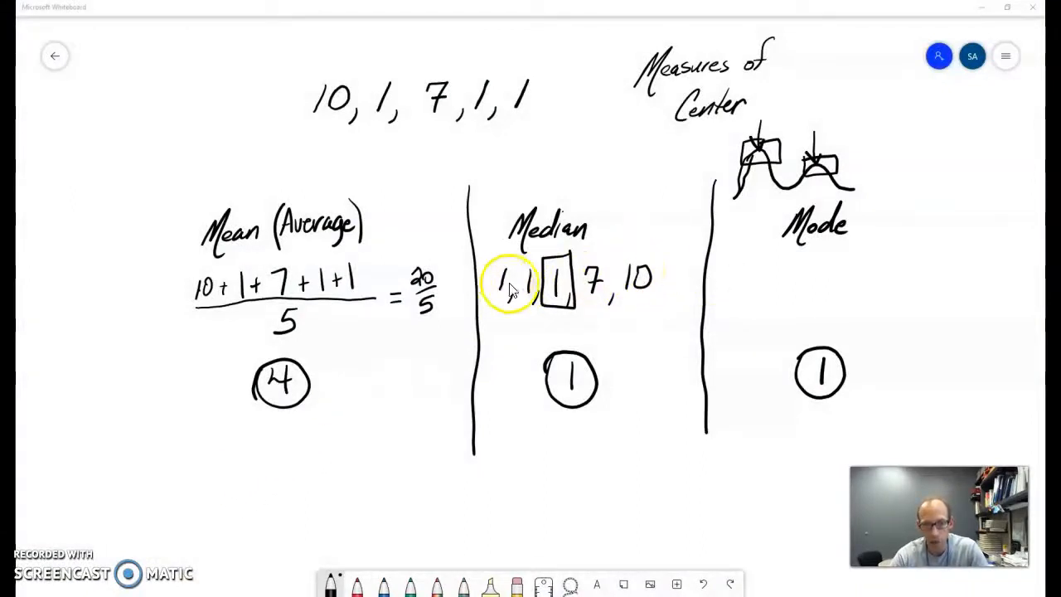
{"action": "mouse_move", "coordinate": [646, 285]}
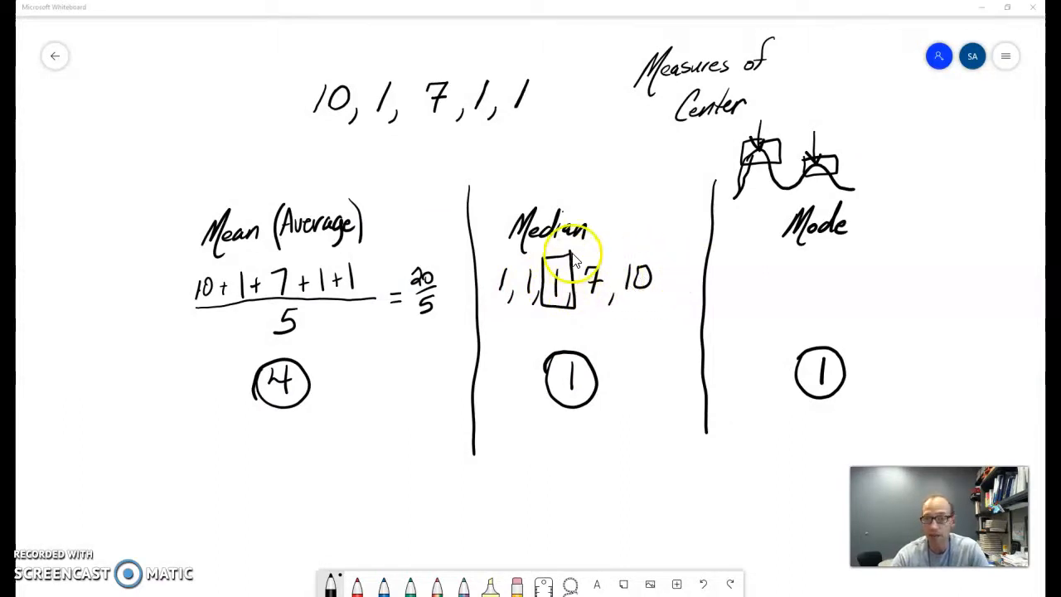
{"action": "mouse_move", "coordinate": [577, 397]}
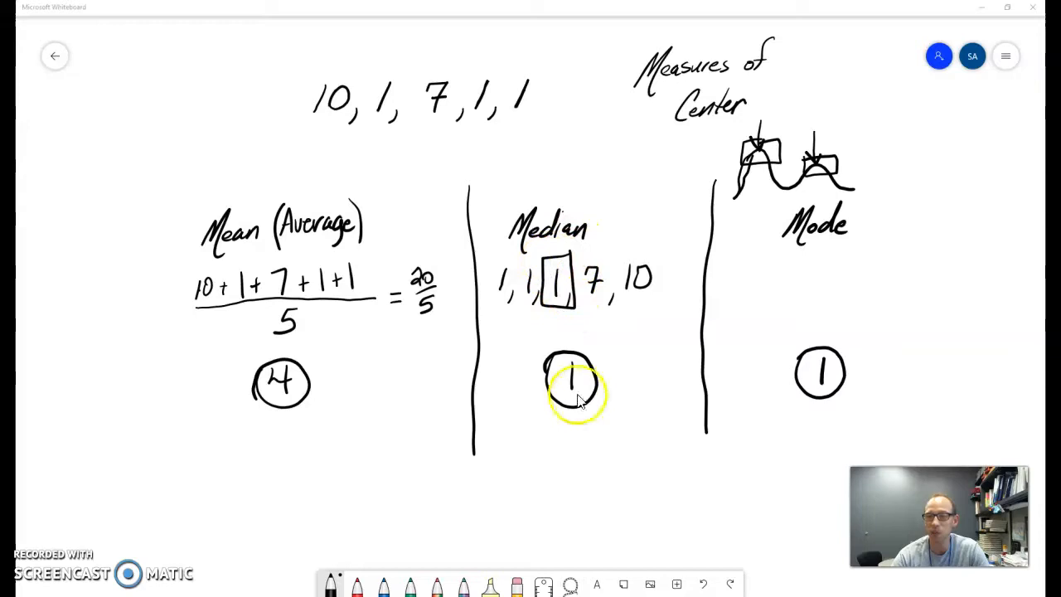
{"action": "mouse_move", "coordinate": [622, 266]}
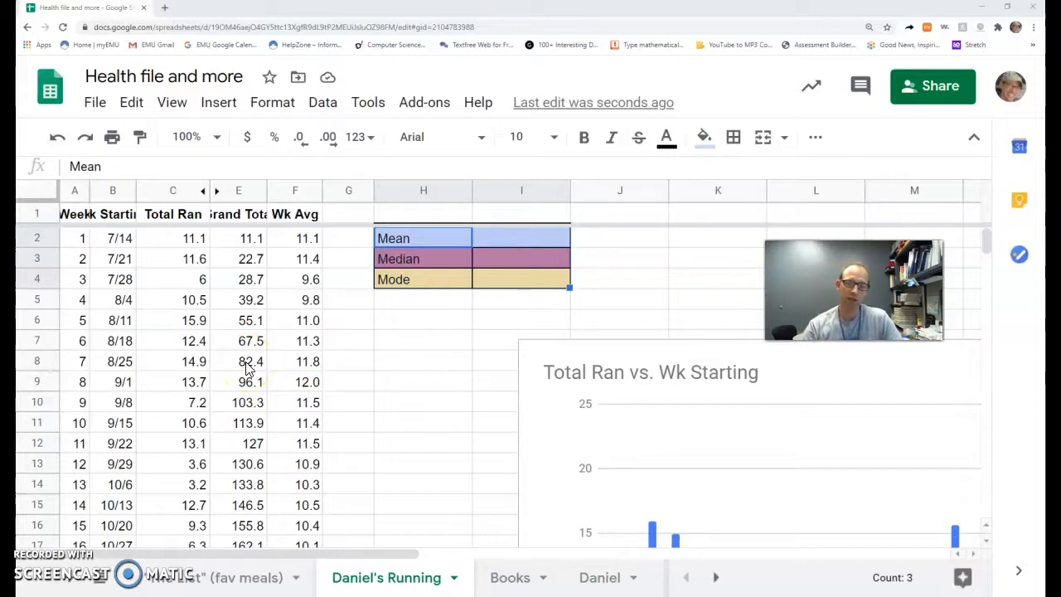
- Enter =AVERAGE(C:C) in the Mean cell to get 10.89473684 for the Total Ran column
{"action": "left_click", "coordinate": [521, 239]}
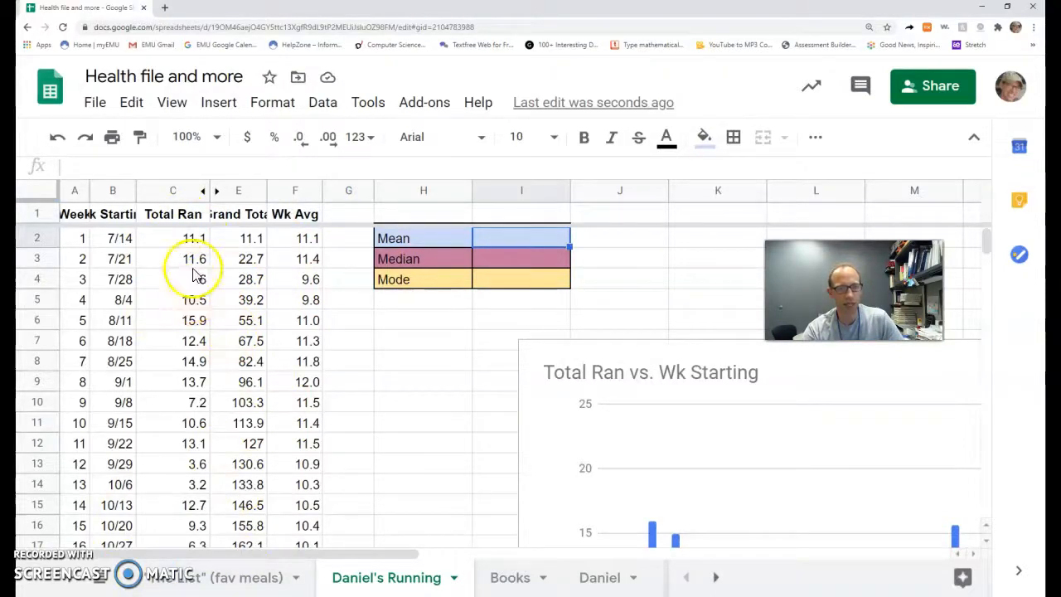
{"action": "left_click", "coordinate": [172, 191]}
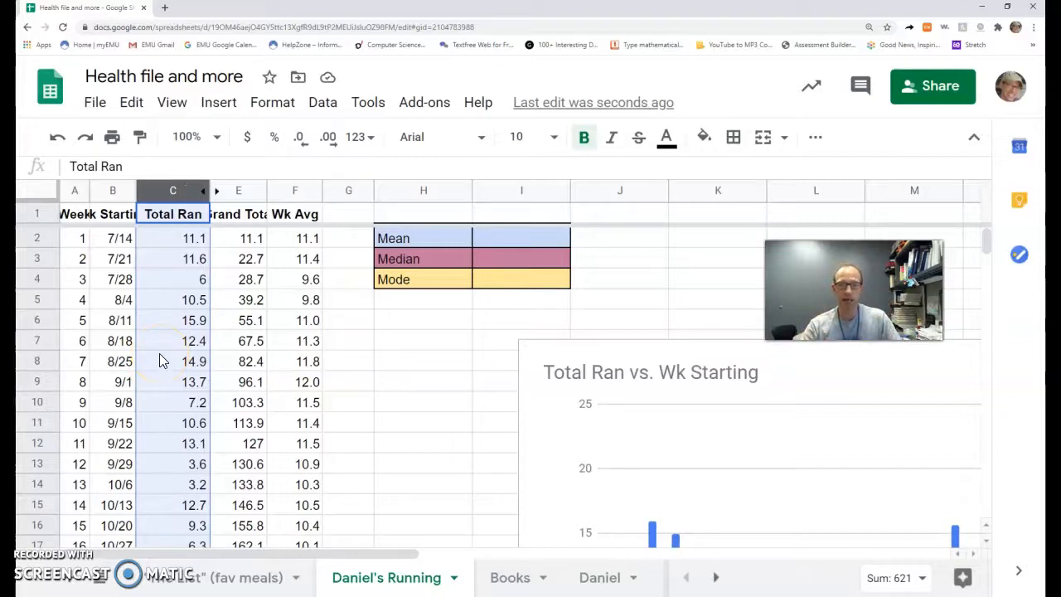
{"action": "left_click", "coordinate": [521, 239]}
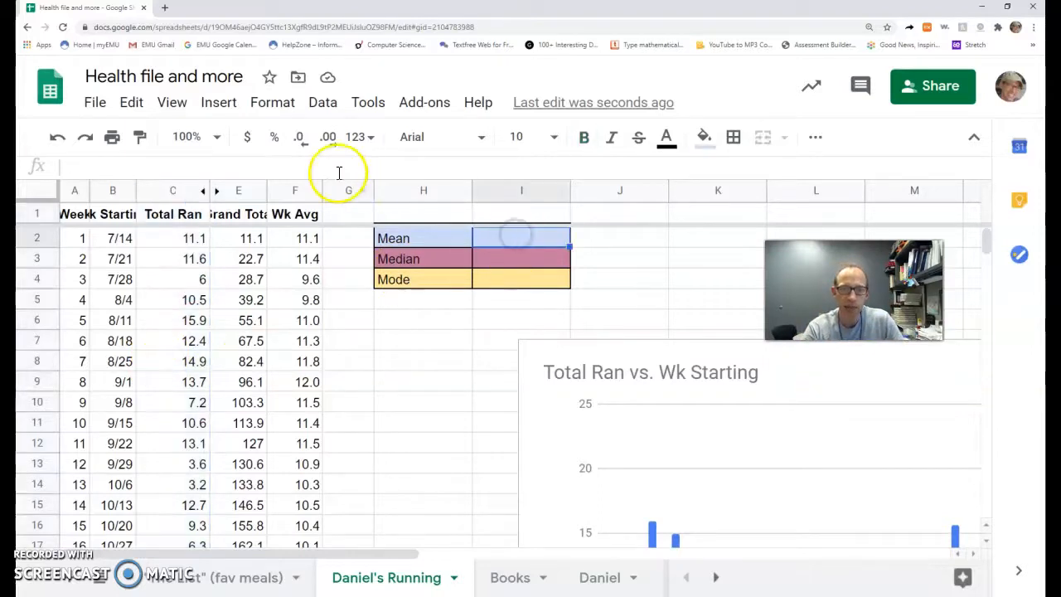
{"action": "left_click", "coordinate": [521, 239]}
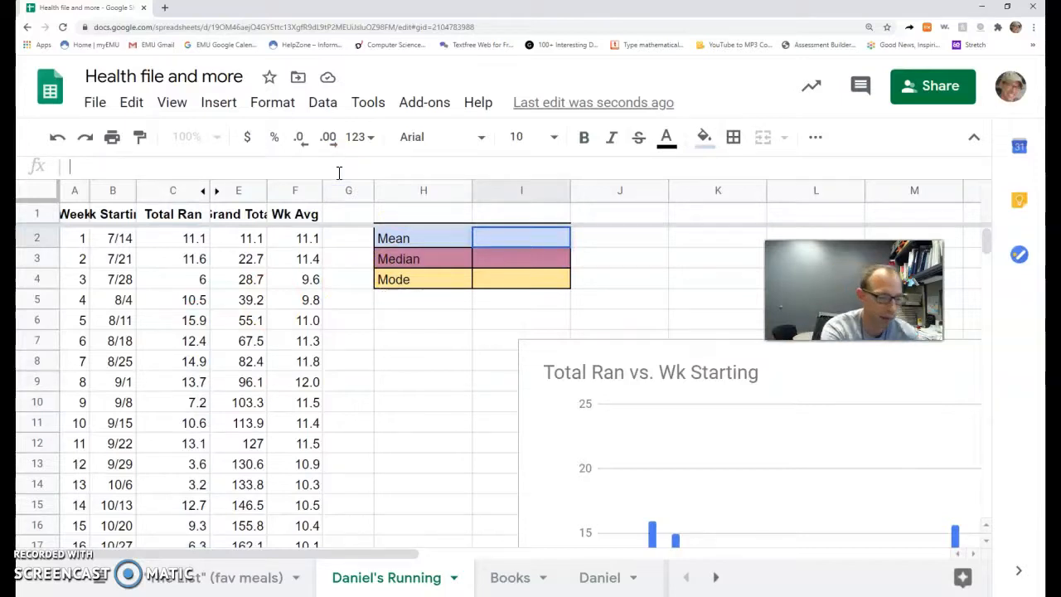
{"action": "type", "text": "=average("}
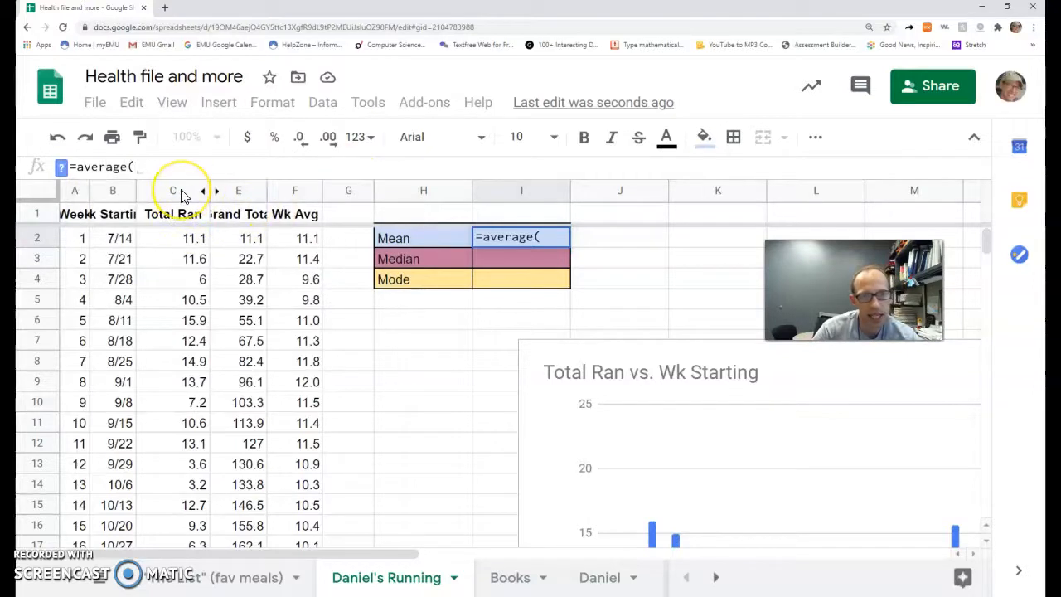
{"action": "left_click", "coordinate": [173, 191]}
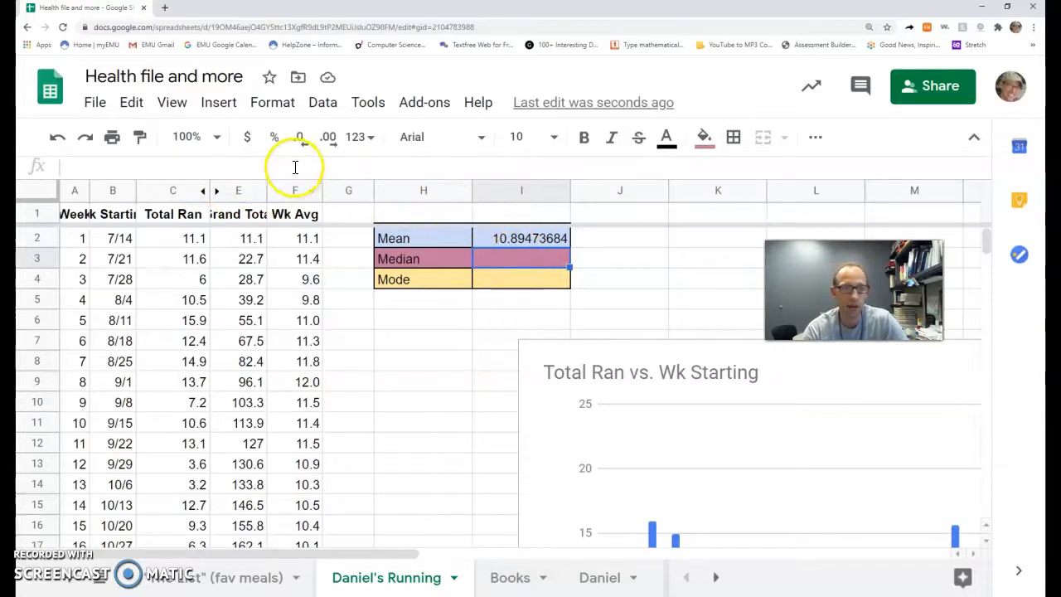
- Enter =MEDIAN(C:C) in the Median cell, giving 10.9
{"action": "type", "text": "="}
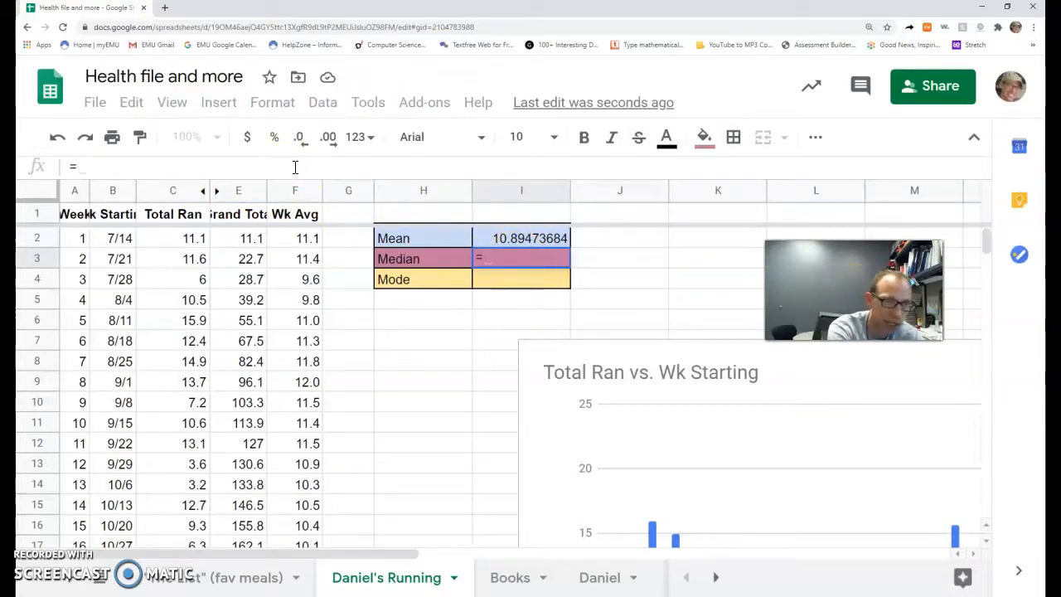
{"action": "type", "text": "median"}
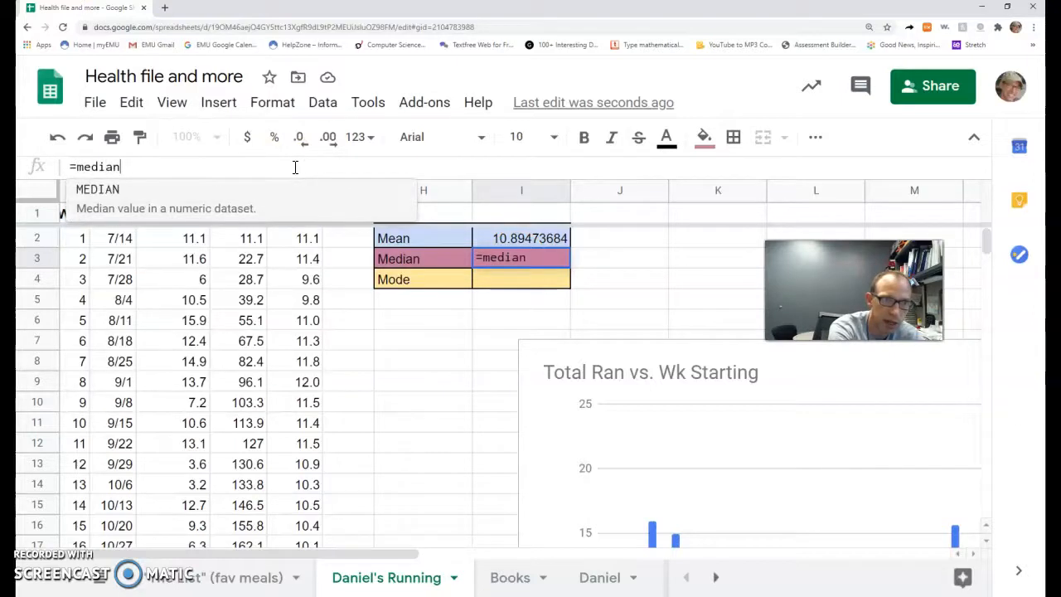
{"action": "mouse_move", "coordinate": [269, 207]}
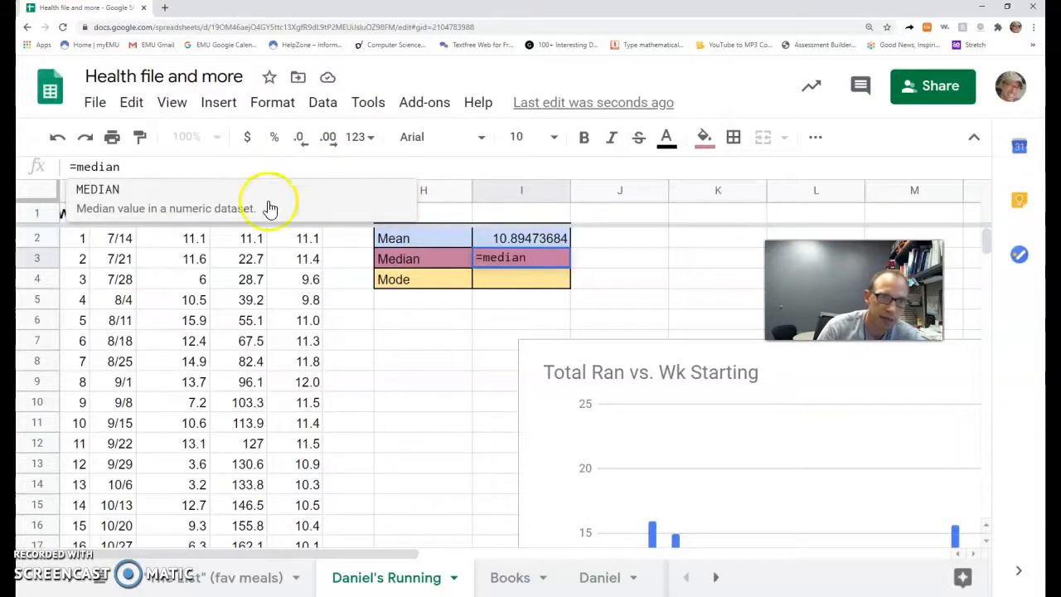
{"action": "type", "text": "("}
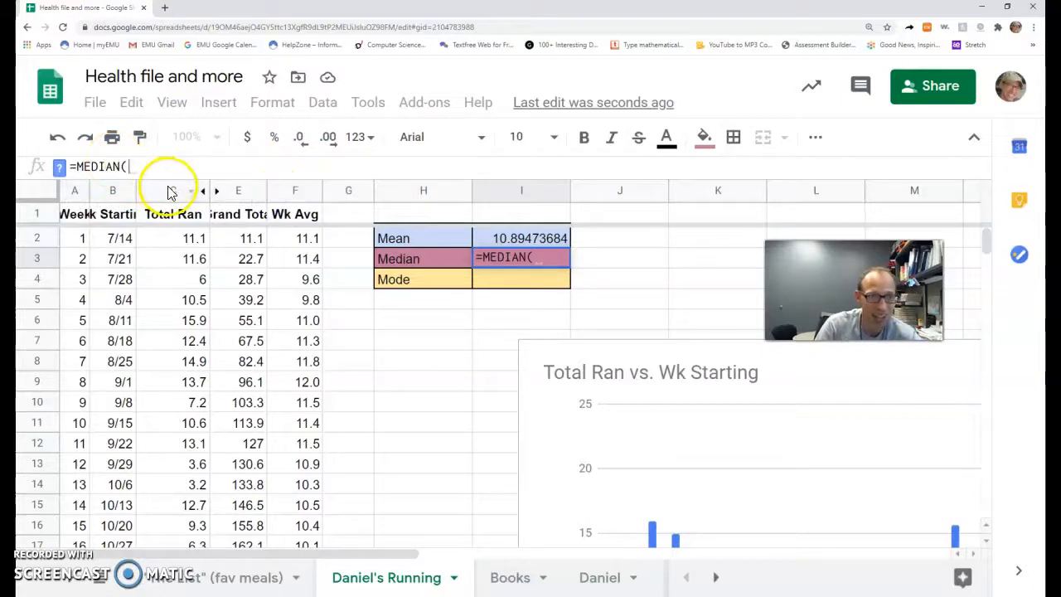
{"action": "left_click", "coordinate": [173, 191]}
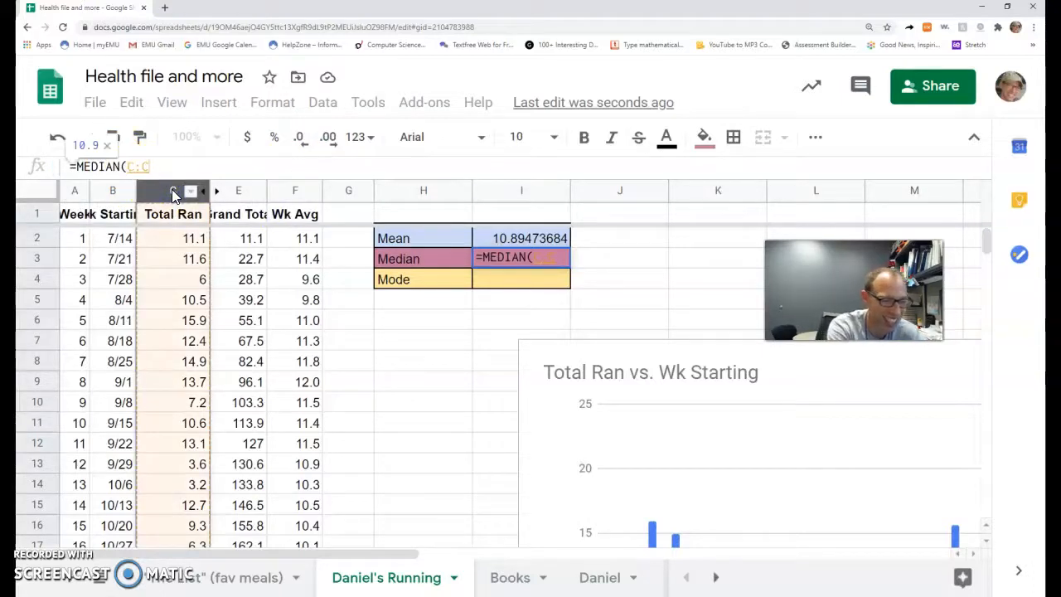
{"action": "type", "text": ")"}
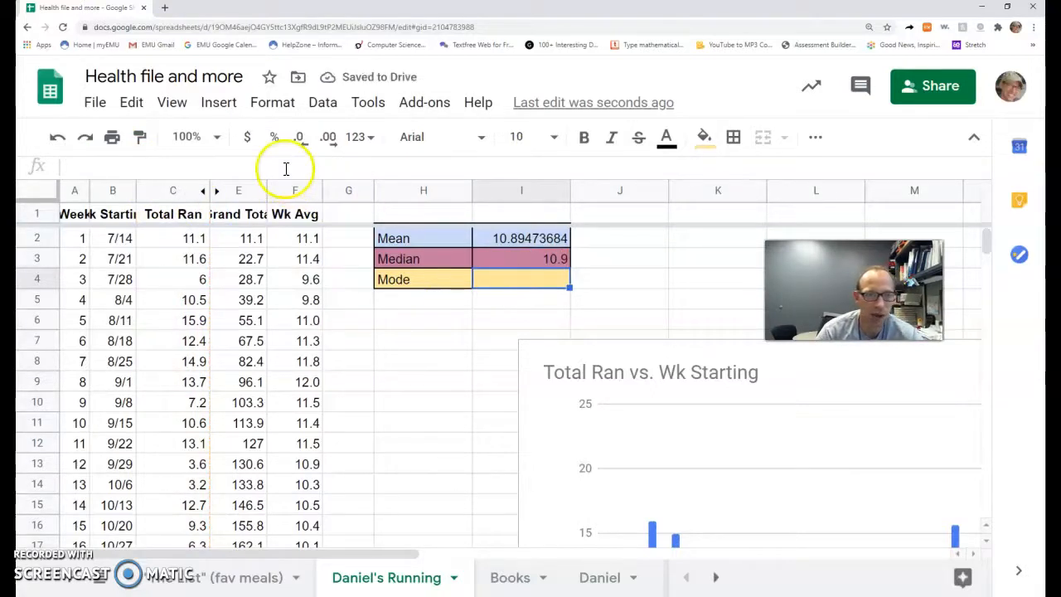
- Enter =MODE.MULT(C:C) in the Mode cell, spilling modes 3.2, 7.2, 9.2, 10.2, 11.1, 14.9
{"action": "type", "text": "=mode"}
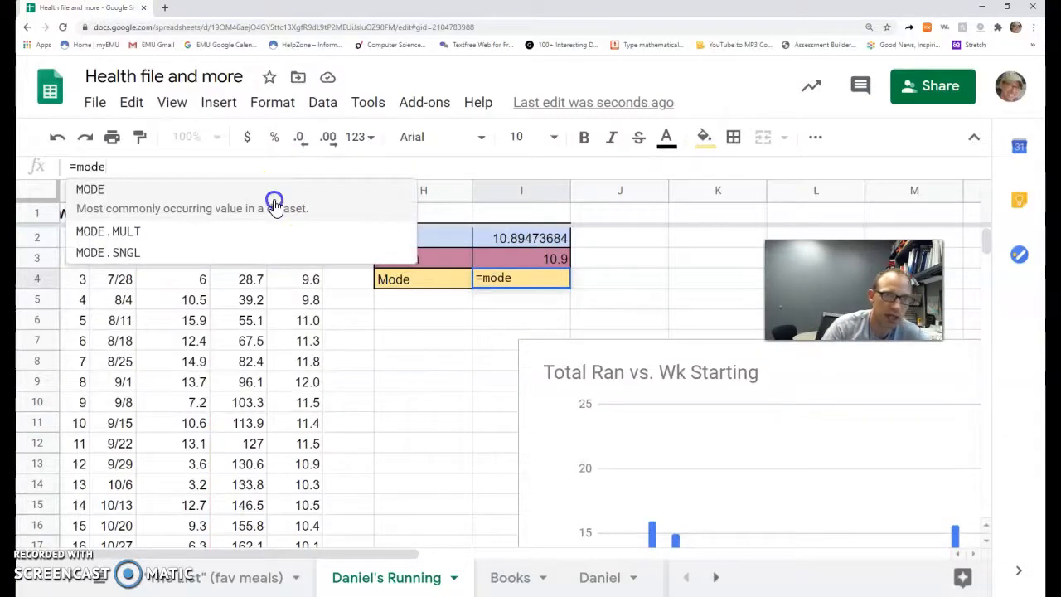
{"action": "left_click", "coordinate": [89, 190]}
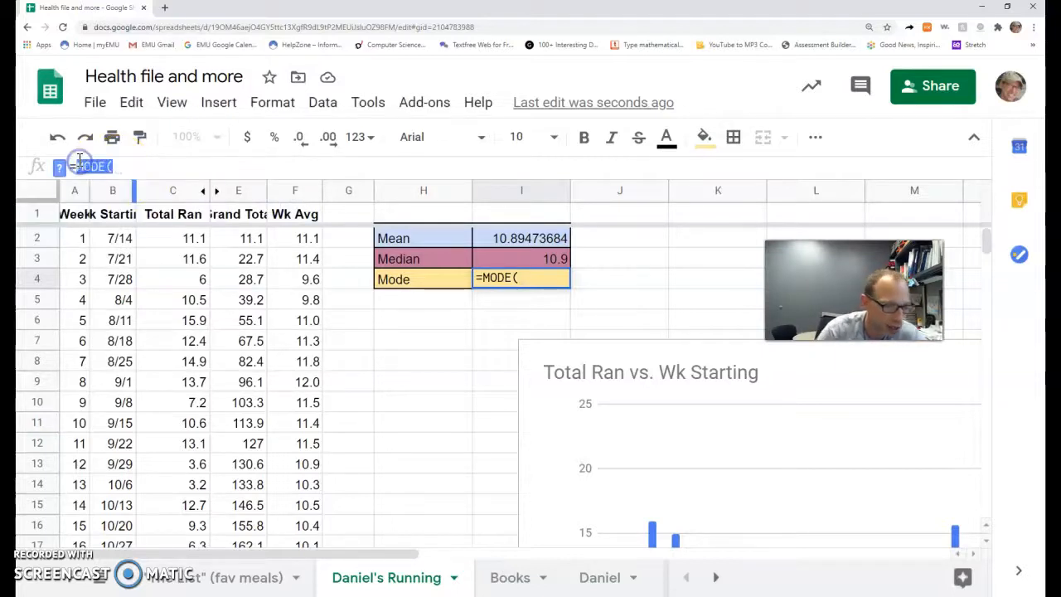
{"action": "type", "text": "mod"}
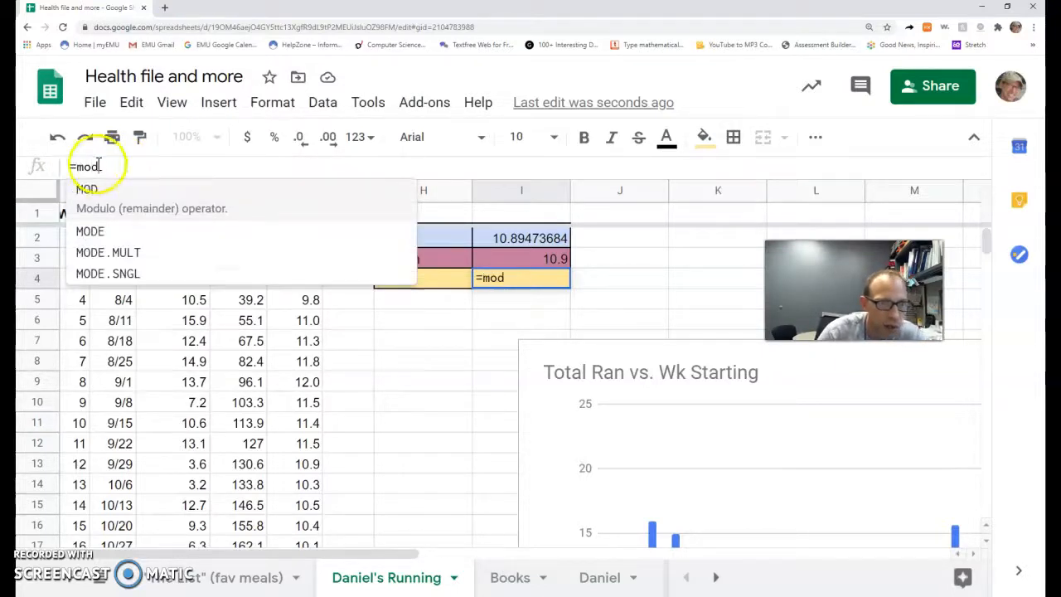
{"action": "left_click", "coordinate": [108, 252]}
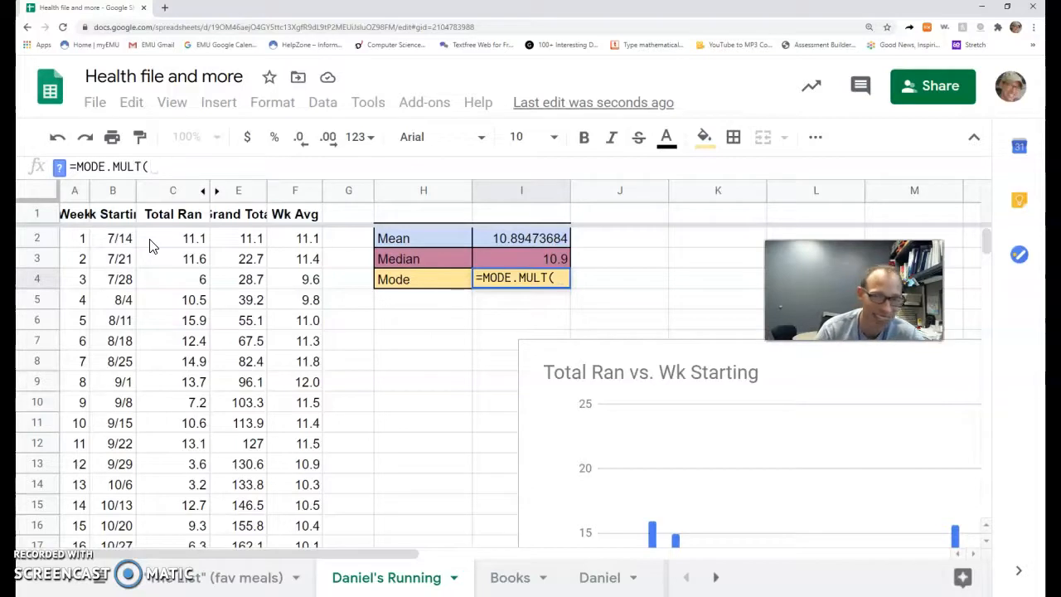
{"action": "left_click", "coordinate": [173, 191]}
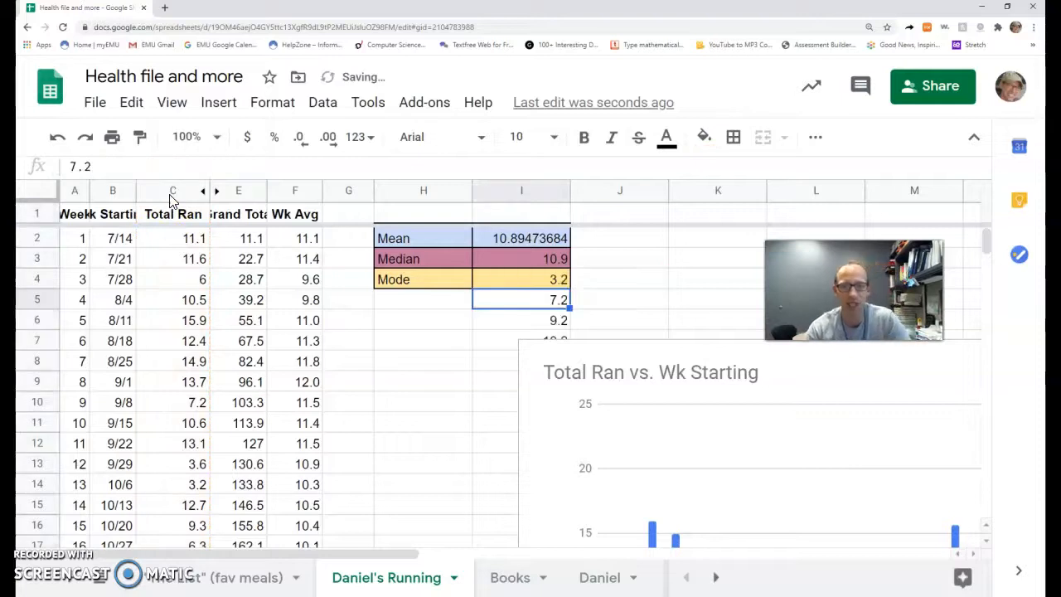
{"action": "scroll", "scroll_direction": "down", "scroll_amount": 3}
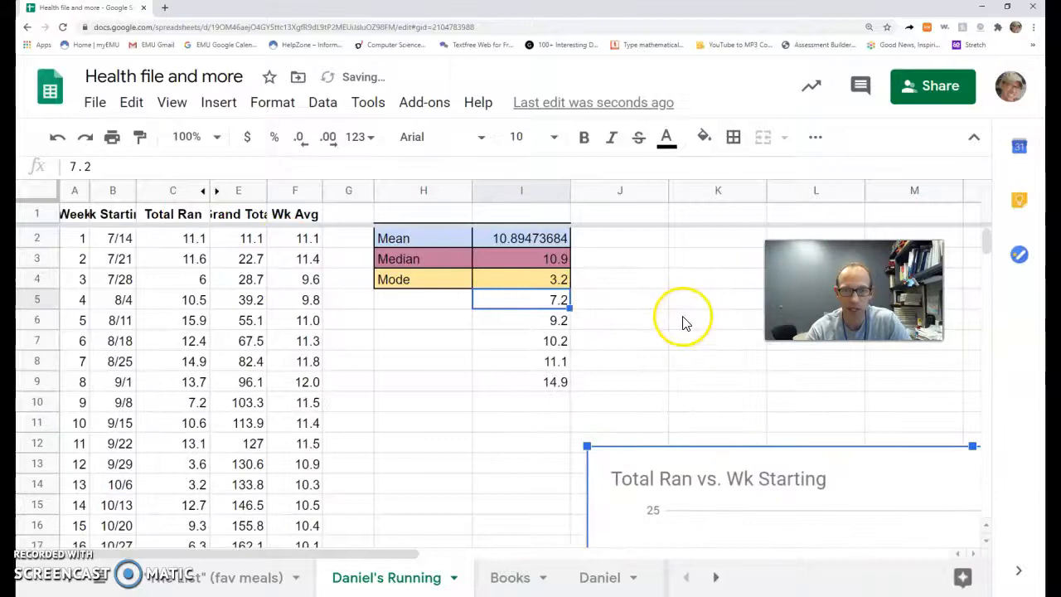
{"action": "mouse_move", "coordinate": [555, 365]}
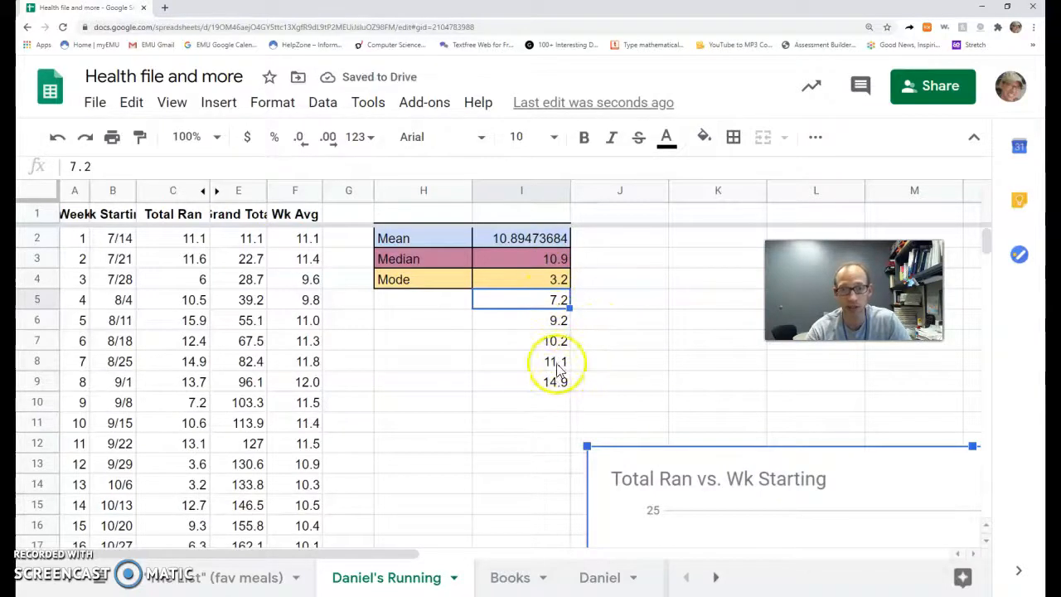
{"action": "mouse_move", "coordinate": [546, 391]}
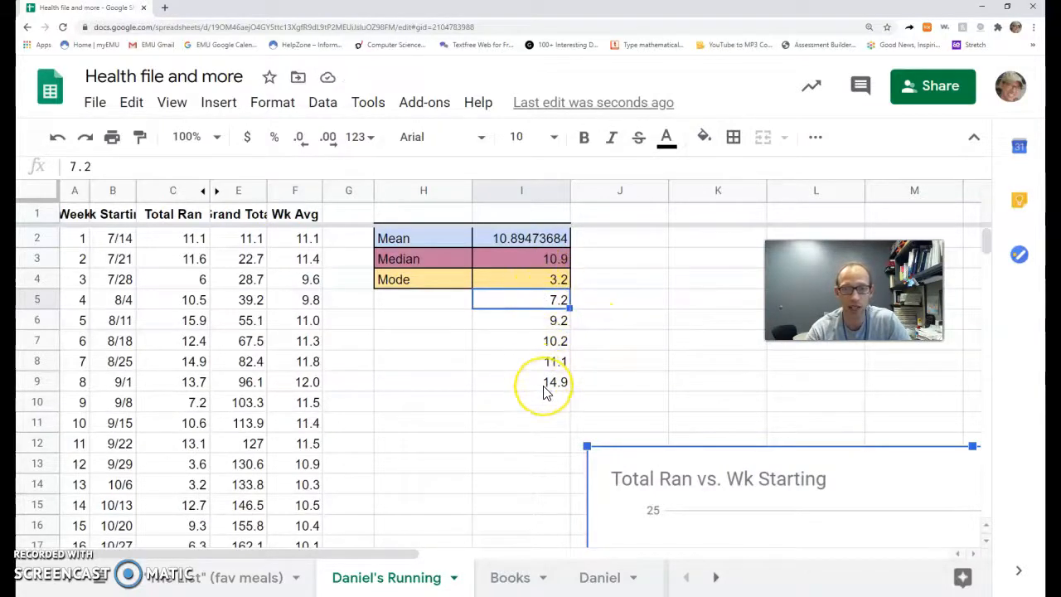
{"action": "mouse_move", "coordinate": [554, 394]}
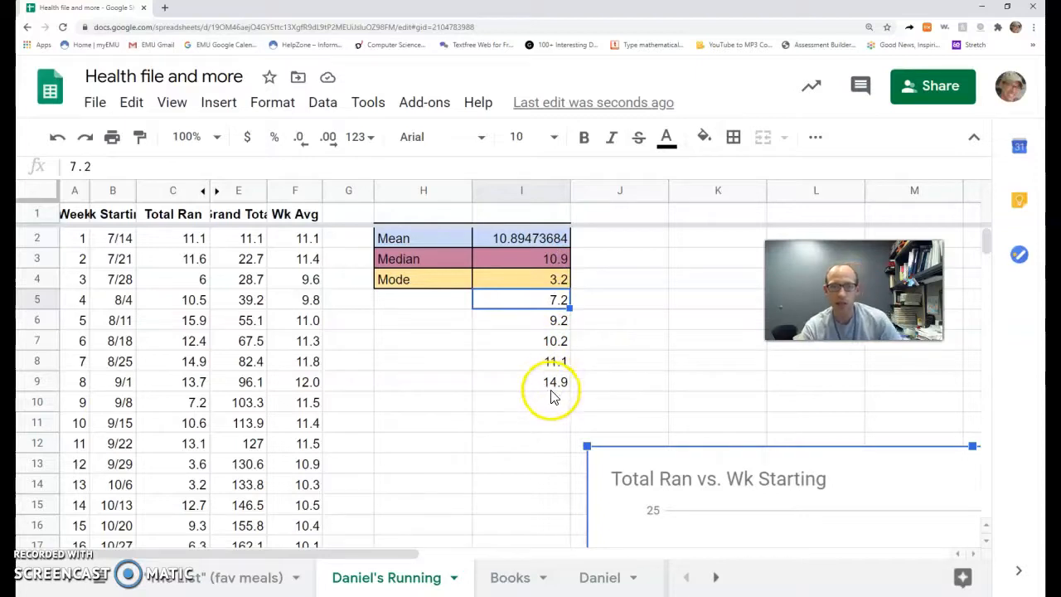
{"action": "mouse_move", "coordinate": [478, 253]}
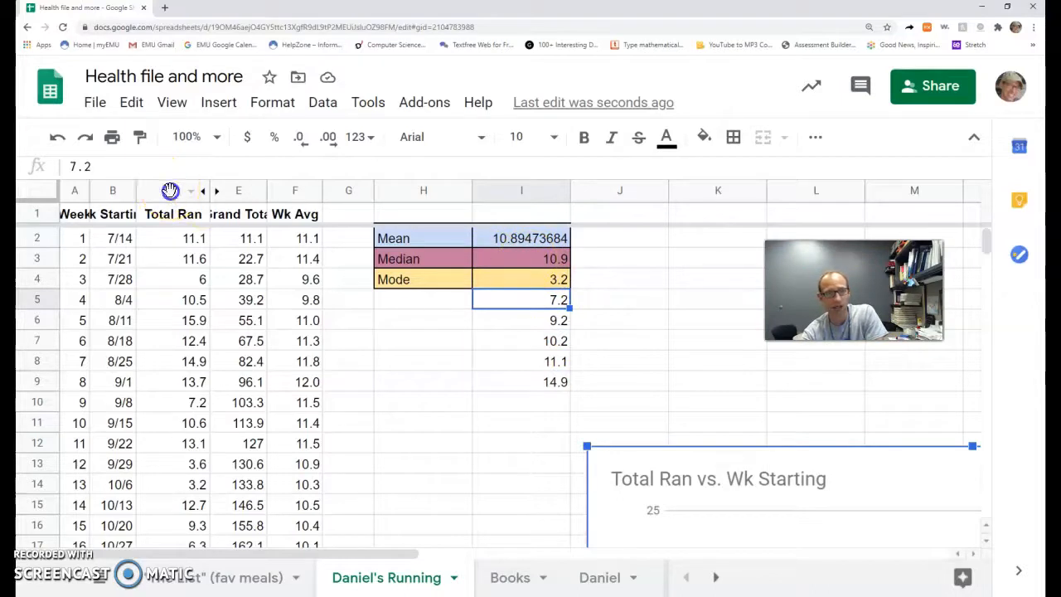
- Insert a histogram chart of column C and set its bucket size to 3
{"action": "left_click", "coordinate": [218, 102]}
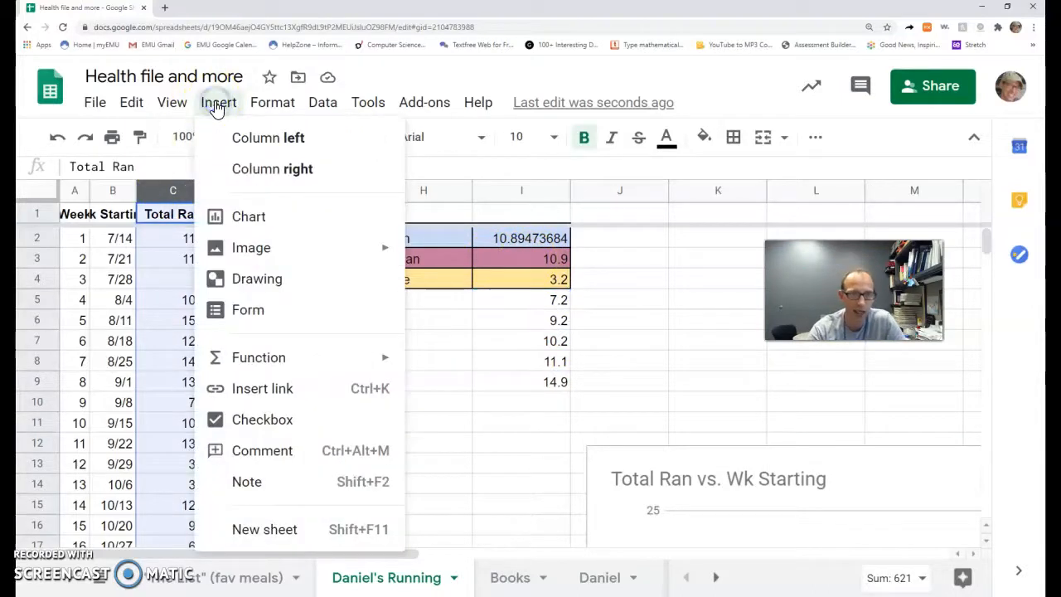
{"action": "mouse_move", "coordinate": [248, 216]}
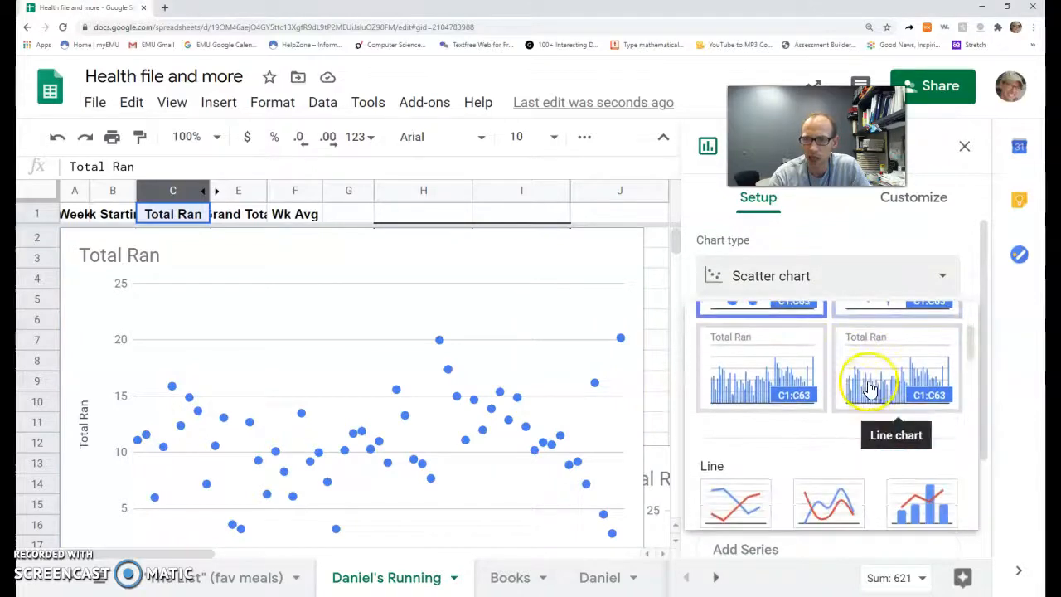
{"action": "scroll", "scroll_direction": "down", "scroll_amount": 3}
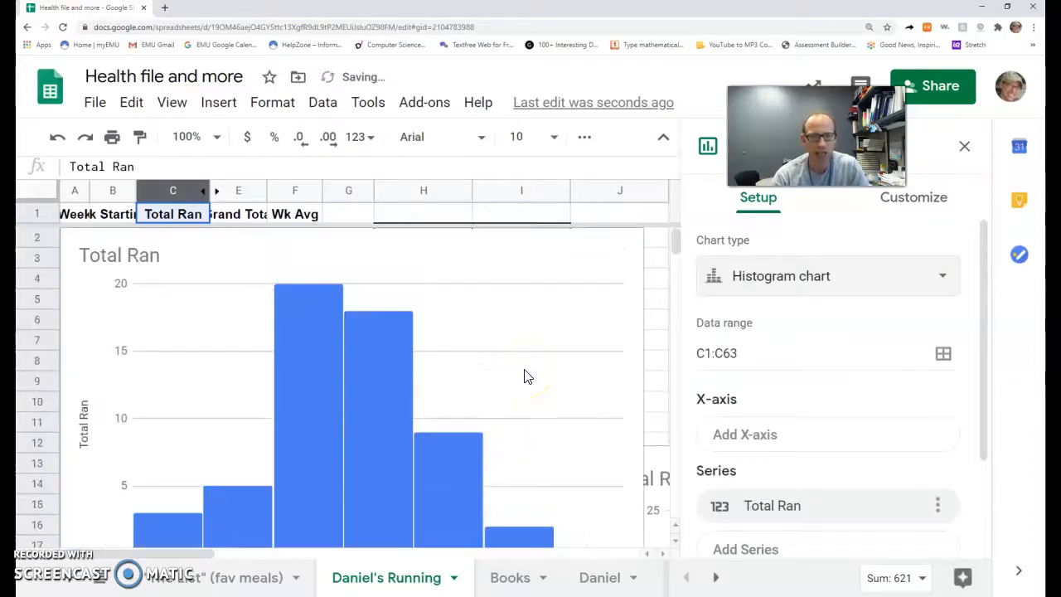
{"action": "mouse_move", "coordinate": [803, 222]}
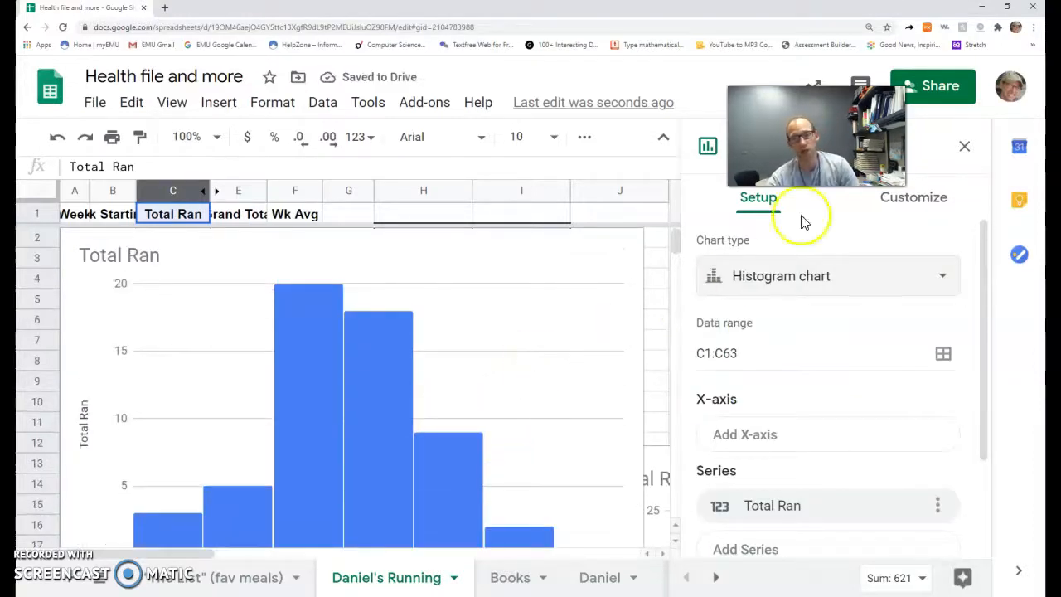
{"action": "left_click", "coordinate": [913, 197]}
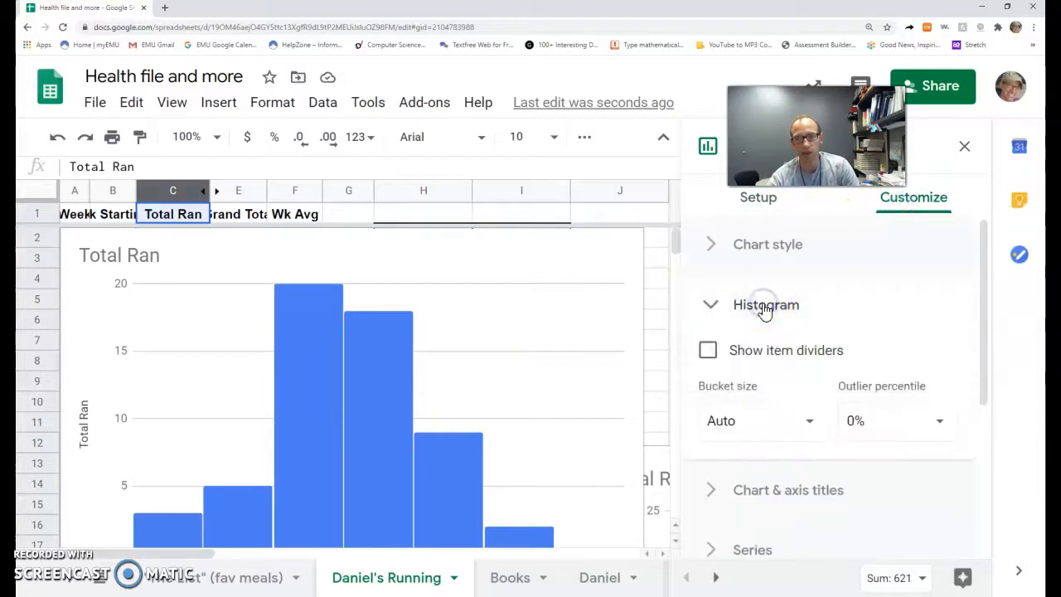
{"action": "left_click", "coordinate": [759, 421]}
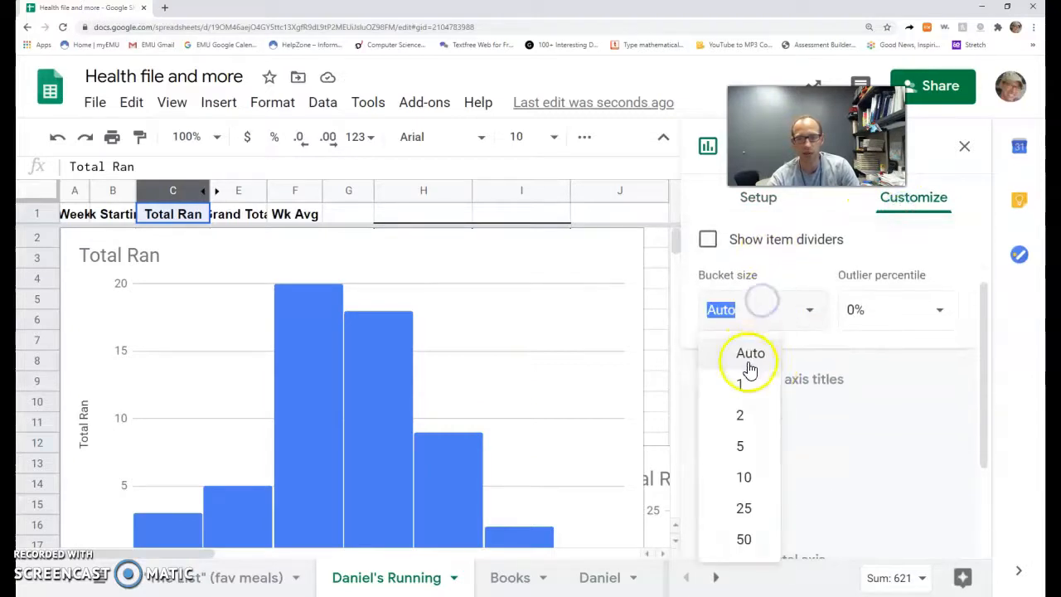
{"action": "left_click", "coordinate": [739, 414]}
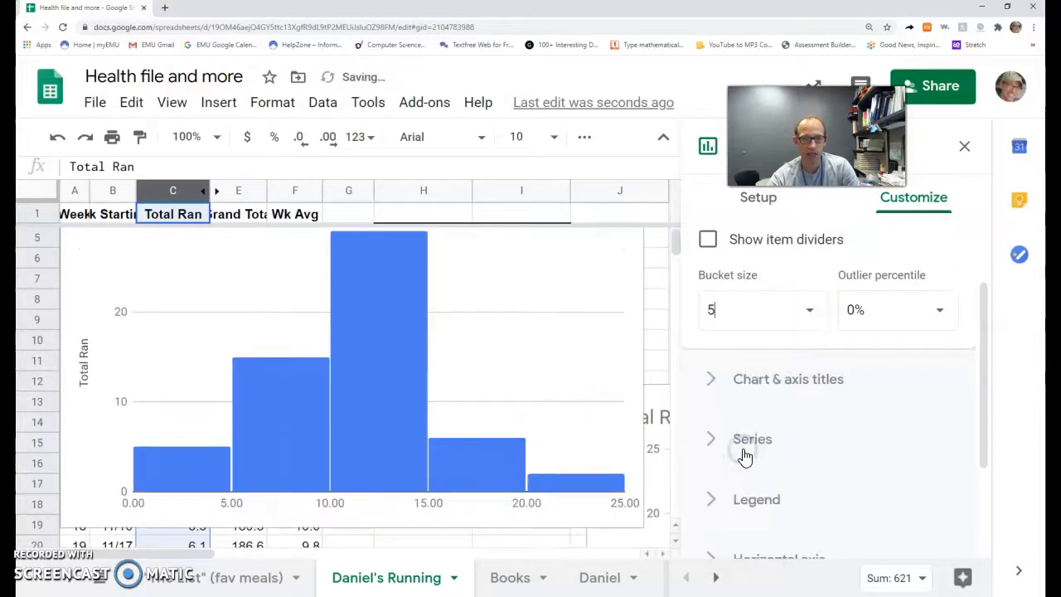
{"action": "left_click", "coordinate": [809, 310]}
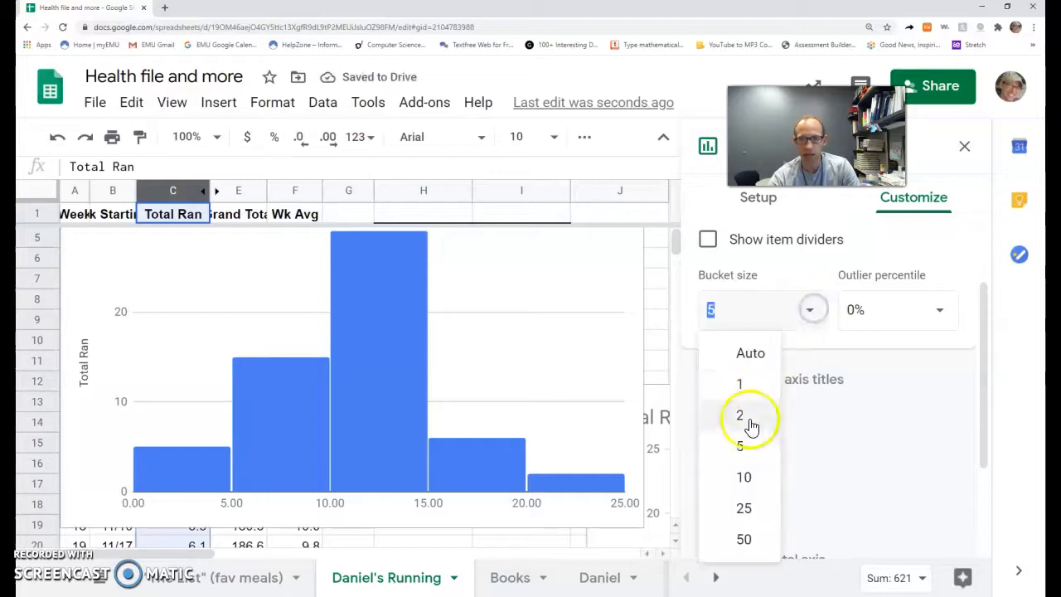
{"action": "type", "text": "3"}
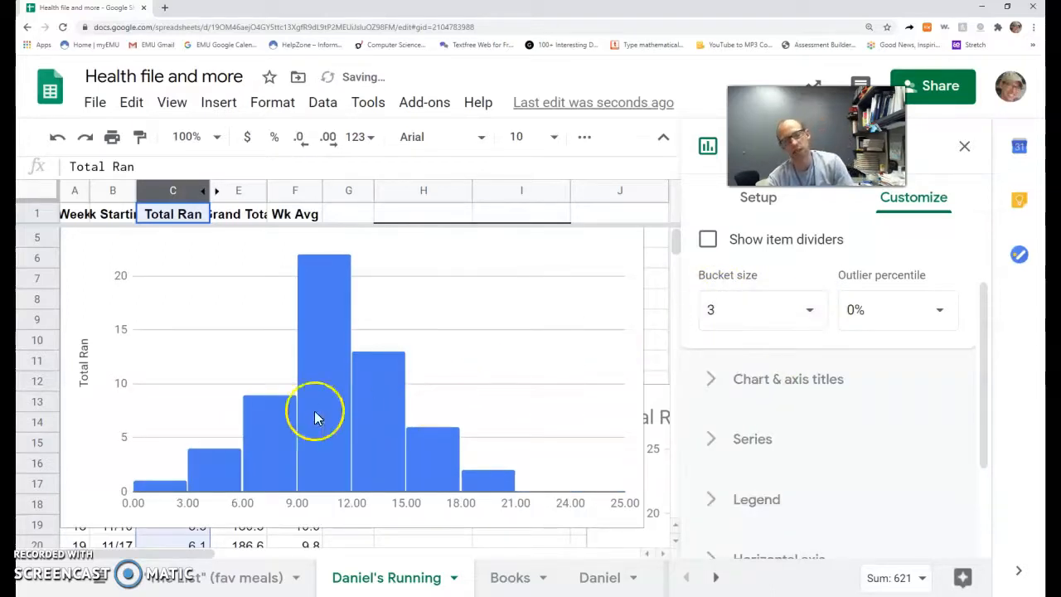
{"action": "mouse_move", "coordinate": [514, 477]}
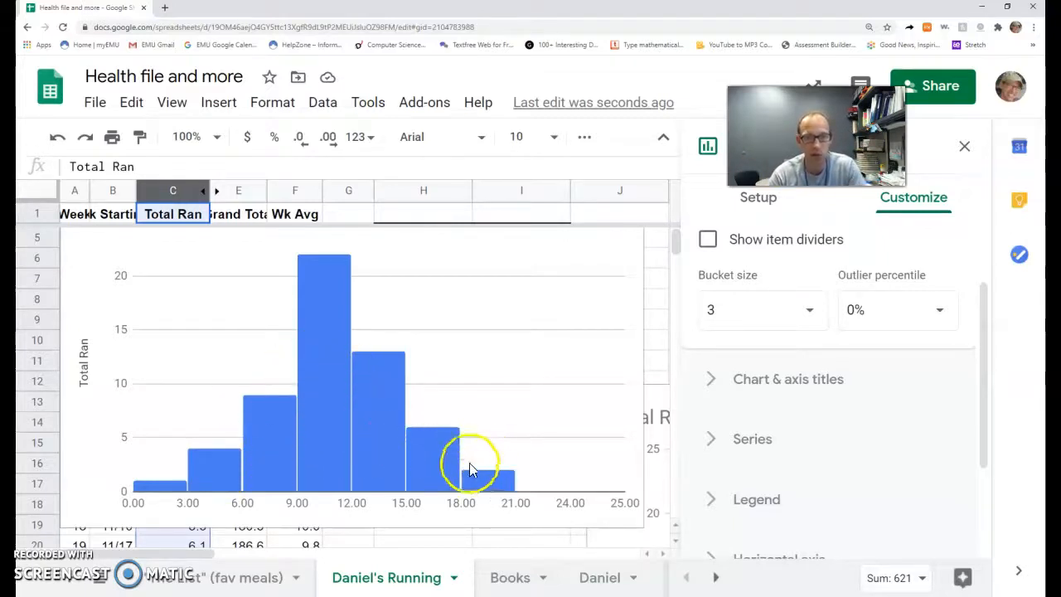
{"action": "mouse_move", "coordinate": [322, 415]}
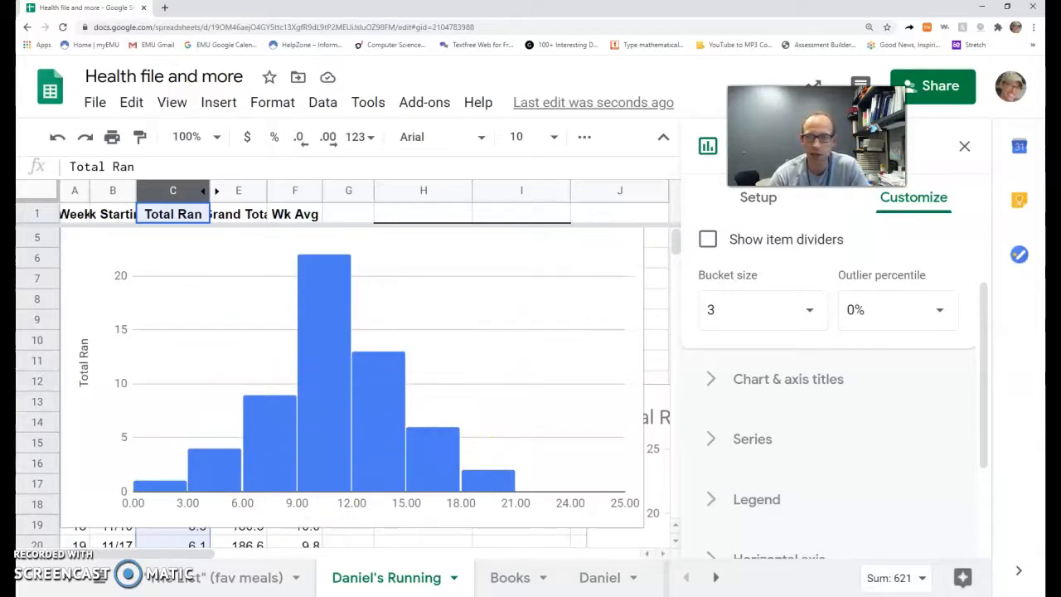
{"action": "left_click", "coordinate": [965, 146]}
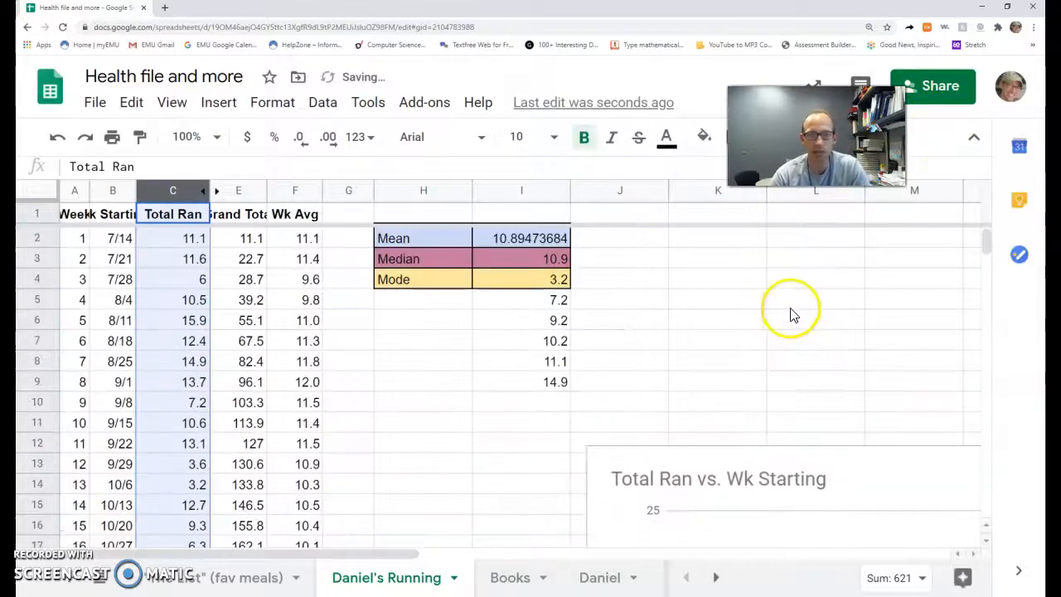
{"action": "left_click", "coordinate": [556, 279]}
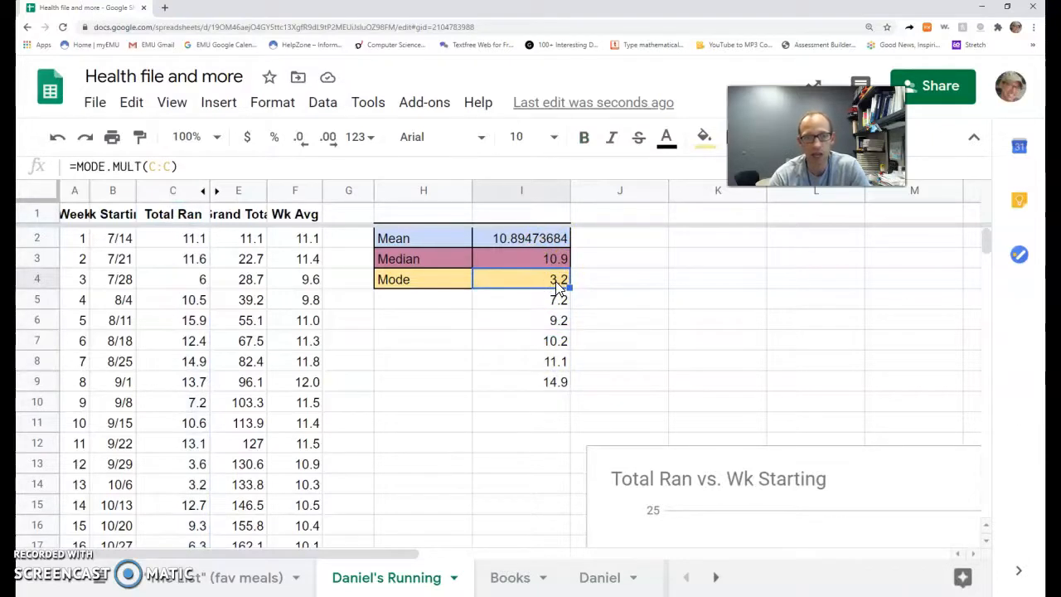
{"action": "mouse_move", "coordinate": [547, 381]}
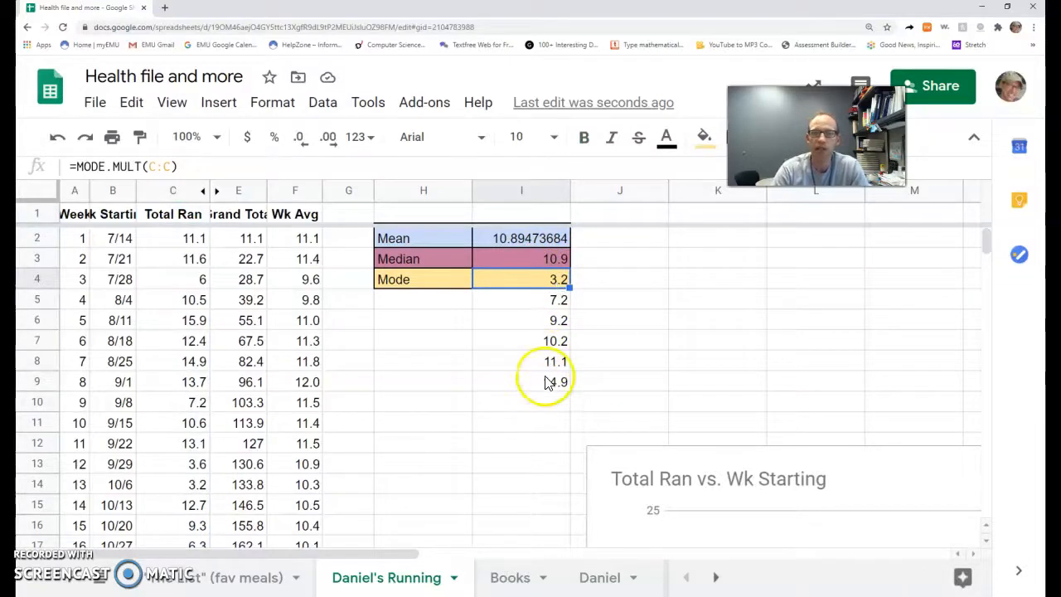
{"action": "left_click", "coordinate": [556, 299]}
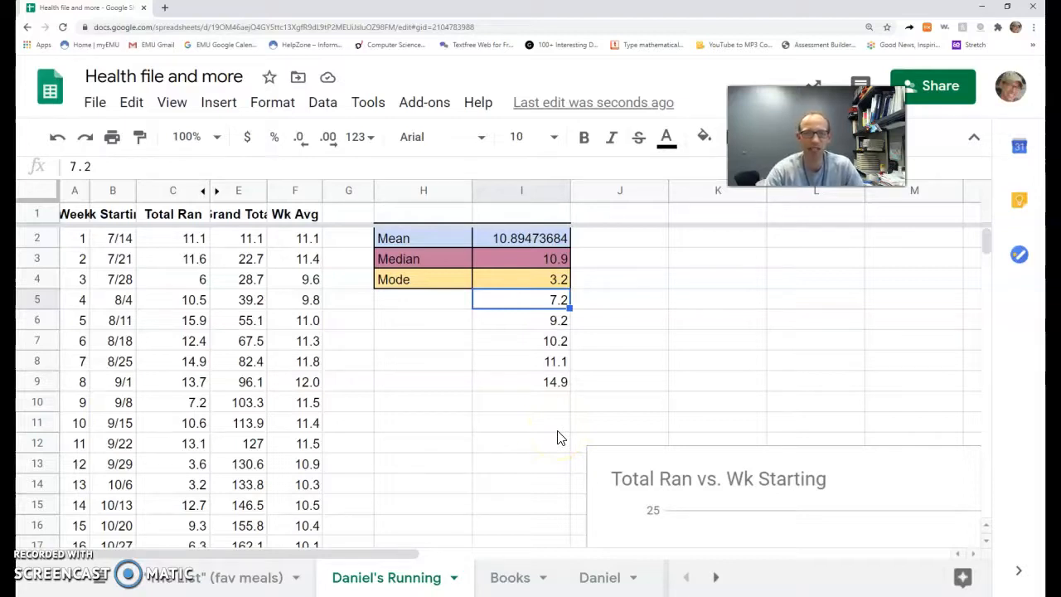
{"action": "mouse_move", "coordinate": [40, 577]}
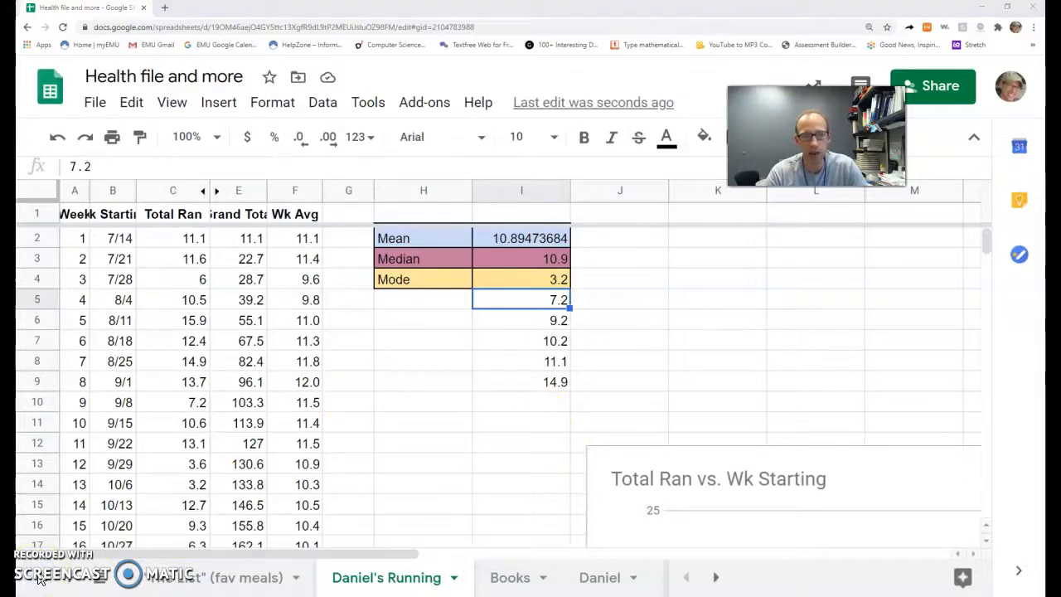
{"action": "mouse_move", "coordinate": [282, 323]}
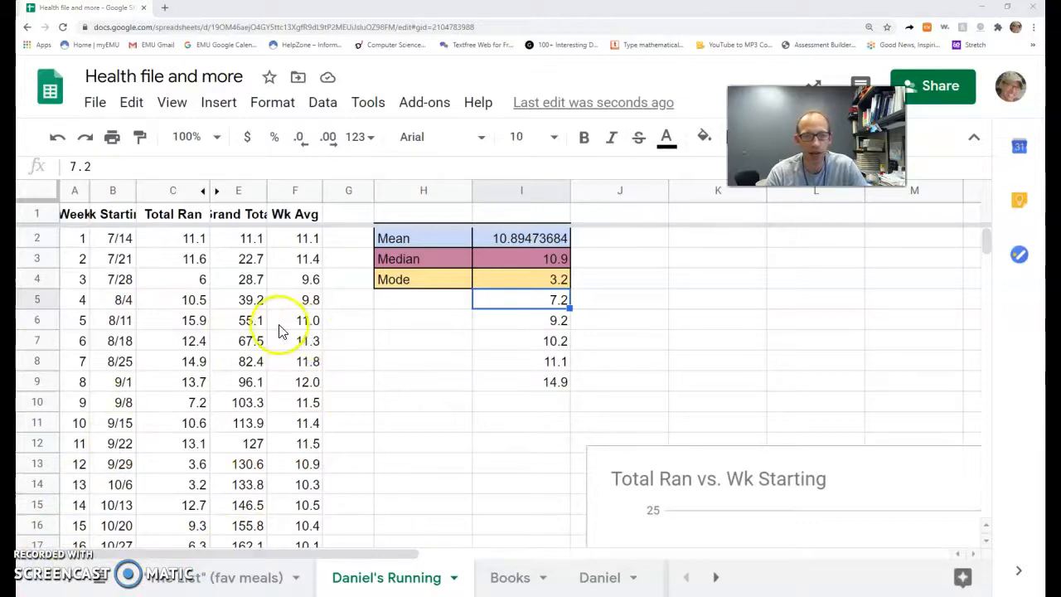
{"action": "mouse_move", "coordinate": [191, 324]}
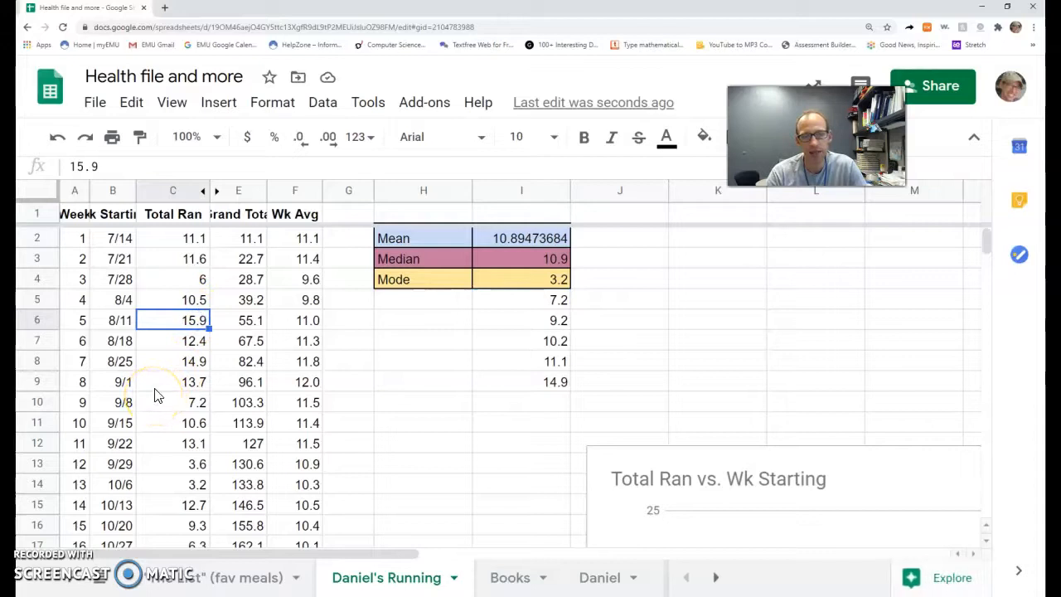
{"action": "mouse_move", "coordinate": [189, 406]}
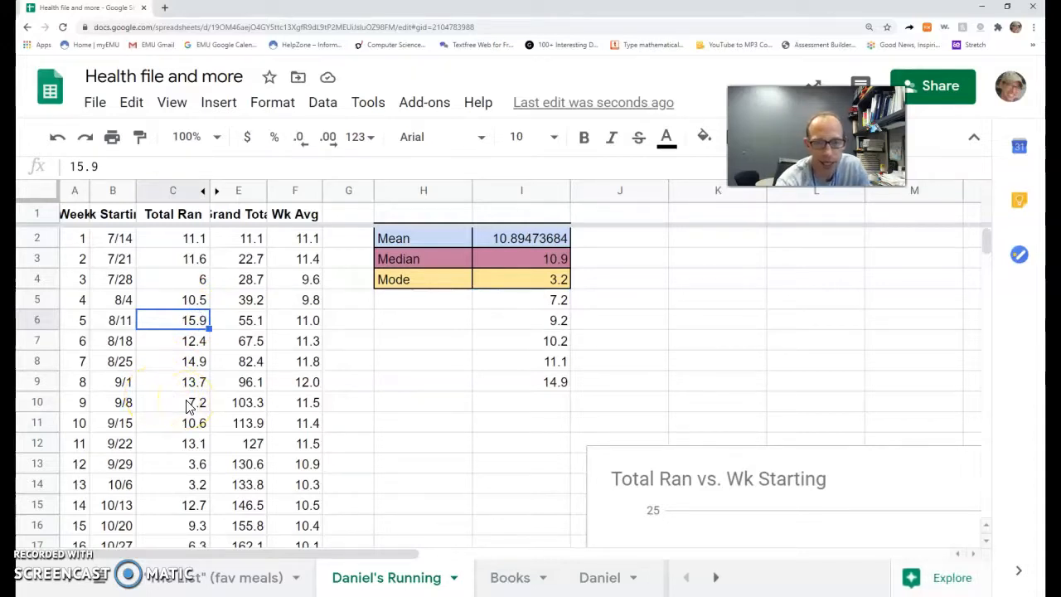
- Replace week 5's 15.9 with 159, raising the mean to 13.40526316, and check the chart
{"action": "key", "text": "BackSpace"}
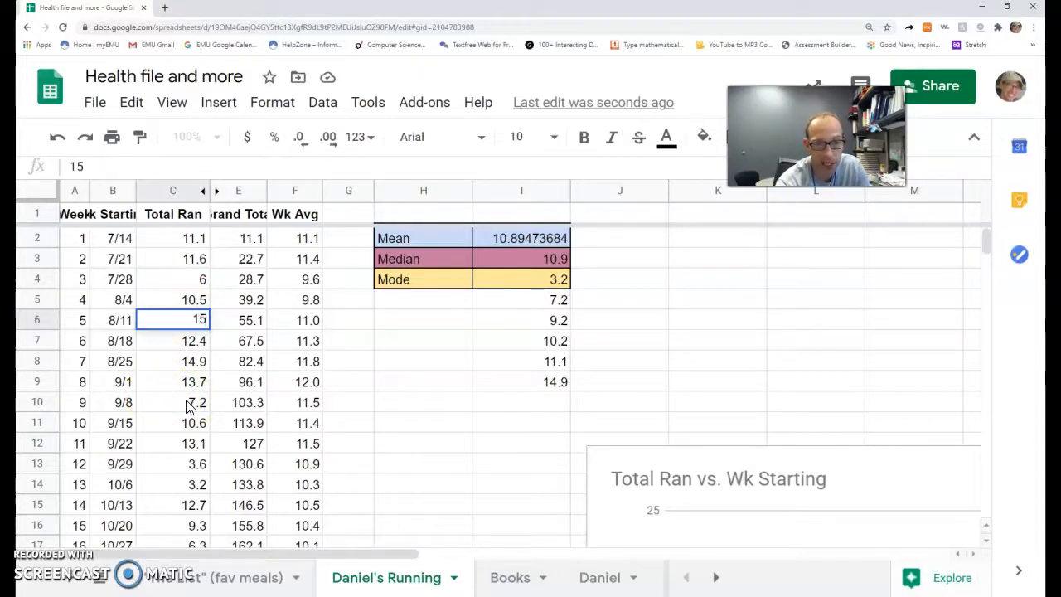
{"action": "type", "text": "159"}
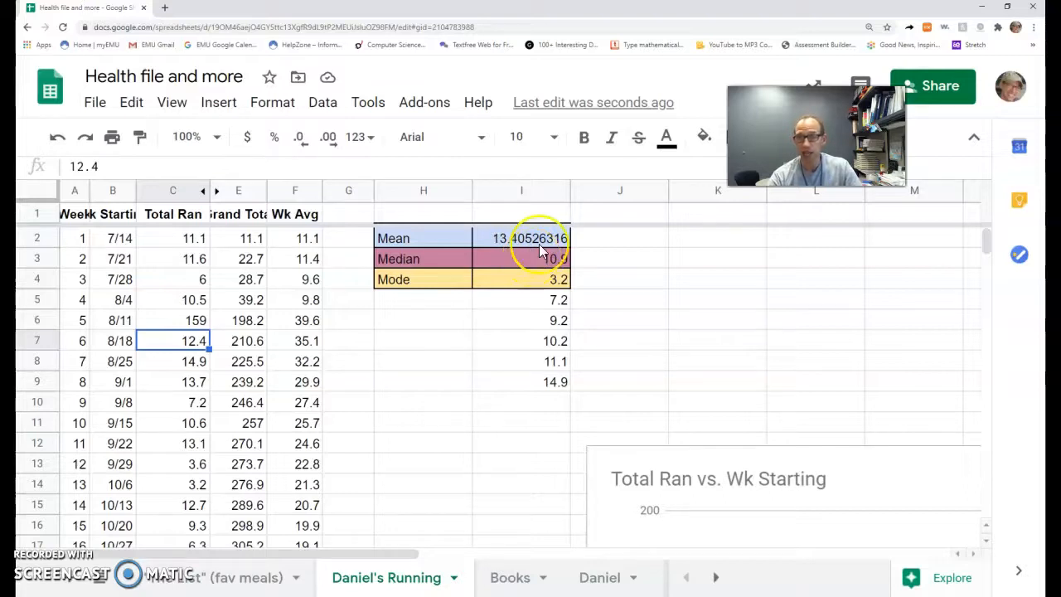
{"action": "mouse_move", "coordinate": [693, 299]}
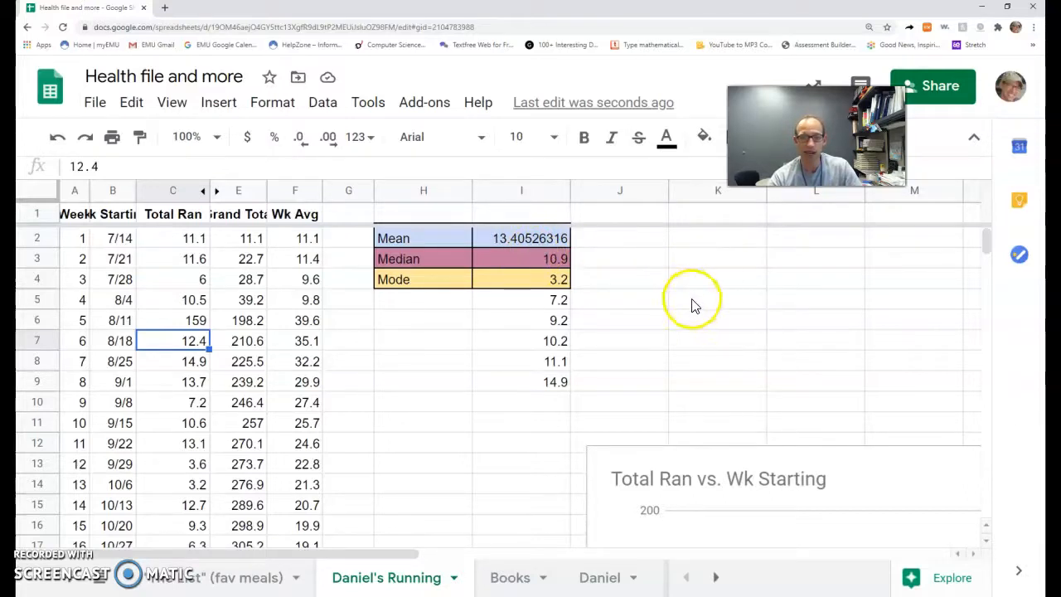
{"action": "mouse_move", "coordinate": [216, 291]}
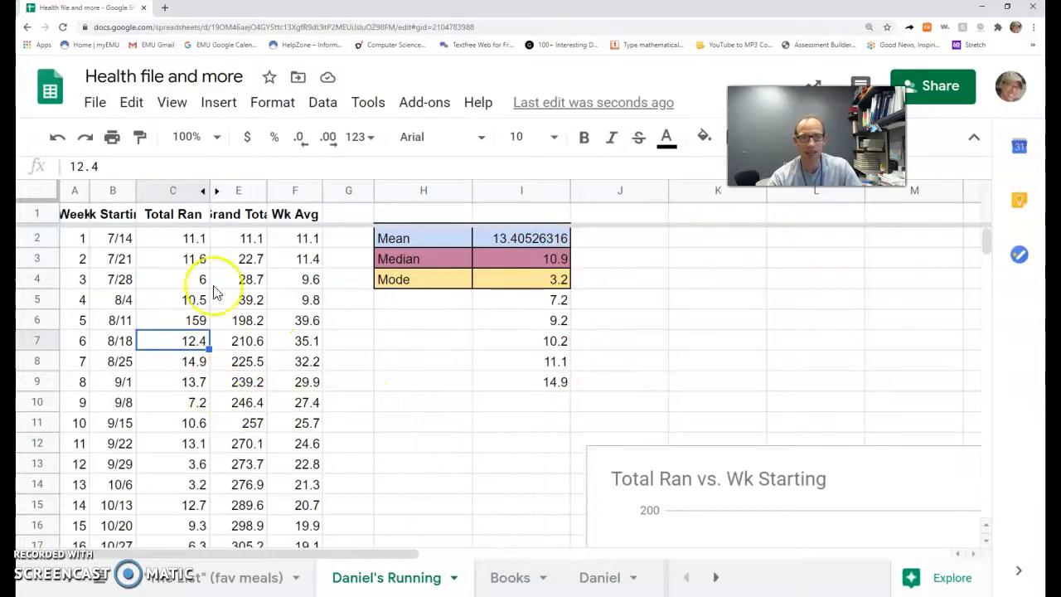
{"action": "scroll", "scroll_direction": "down", "scroll_amount": 3}
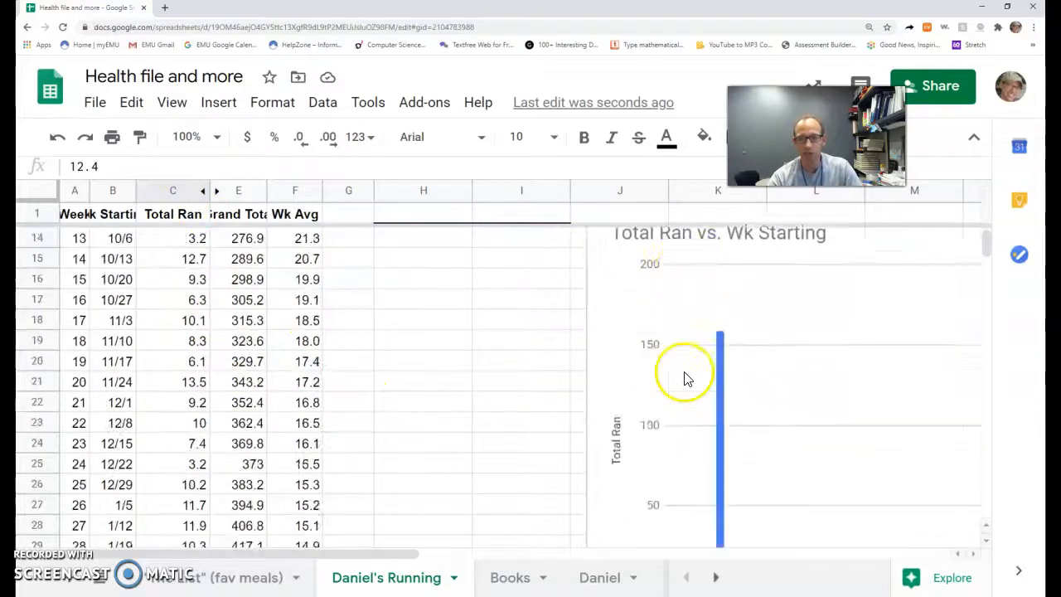
{"action": "scroll", "scroll_direction": "right", "scroll_amount": 3}
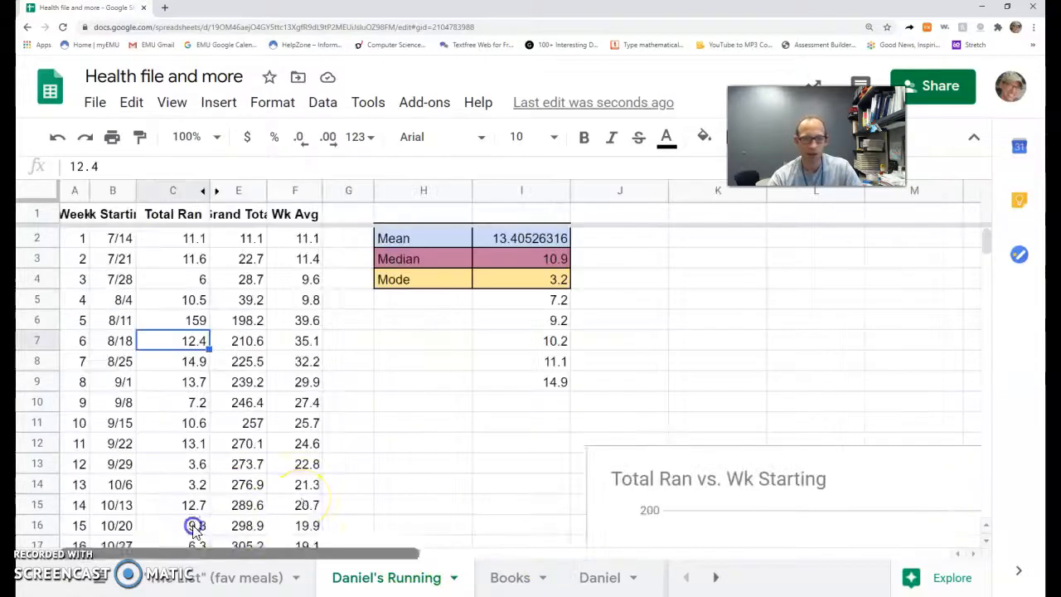
- Insert a chart of column C and change its type to Histogram, exposing the value near 160
{"action": "left_click", "coordinate": [173, 189]}
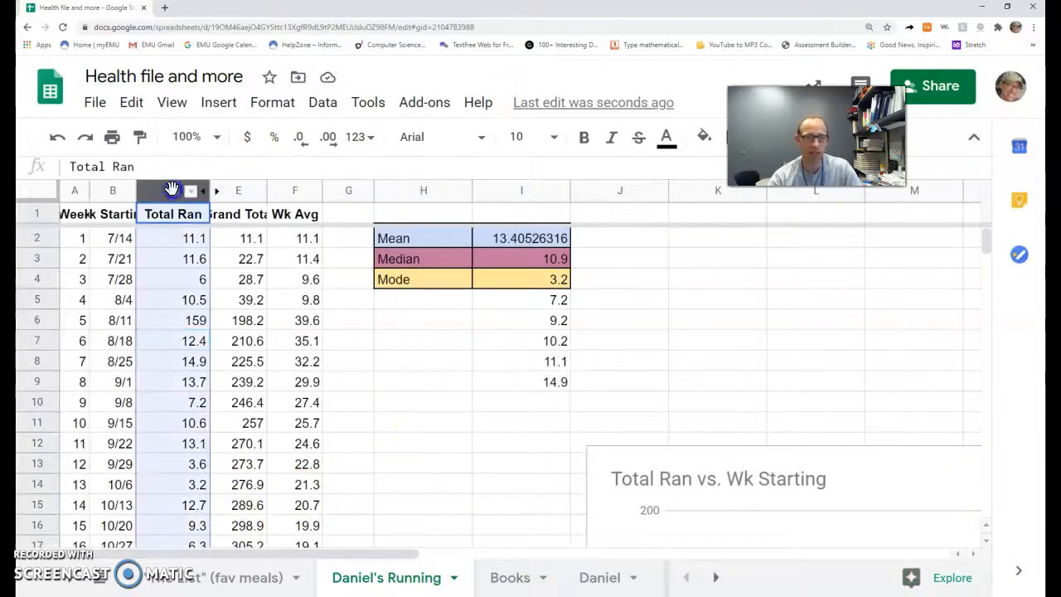
{"action": "left_click", "coordinate": [173, 191]}
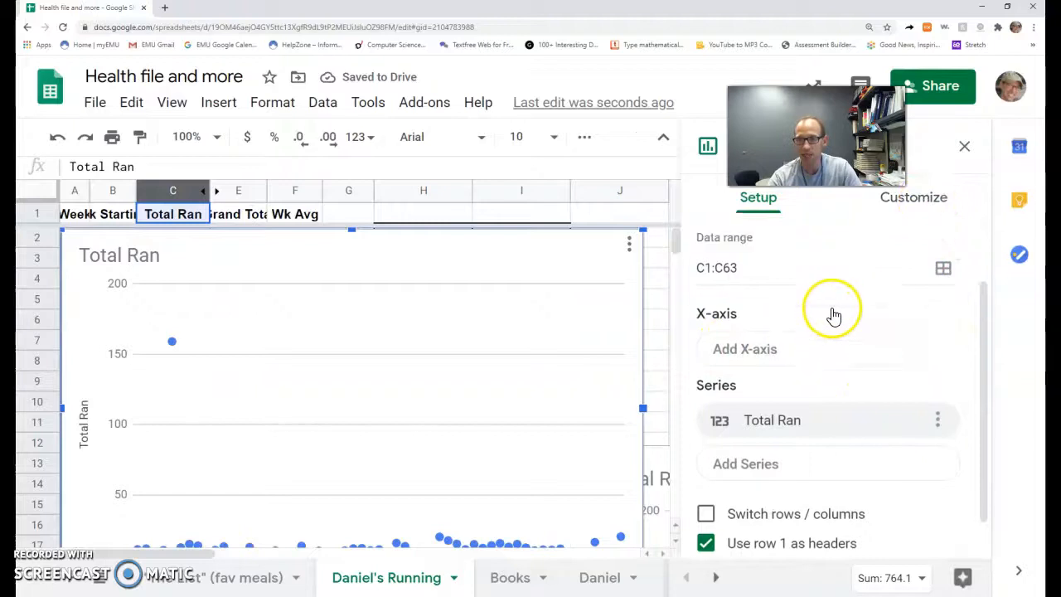
{"action": "left_click", "coordinate": [826, 276]}
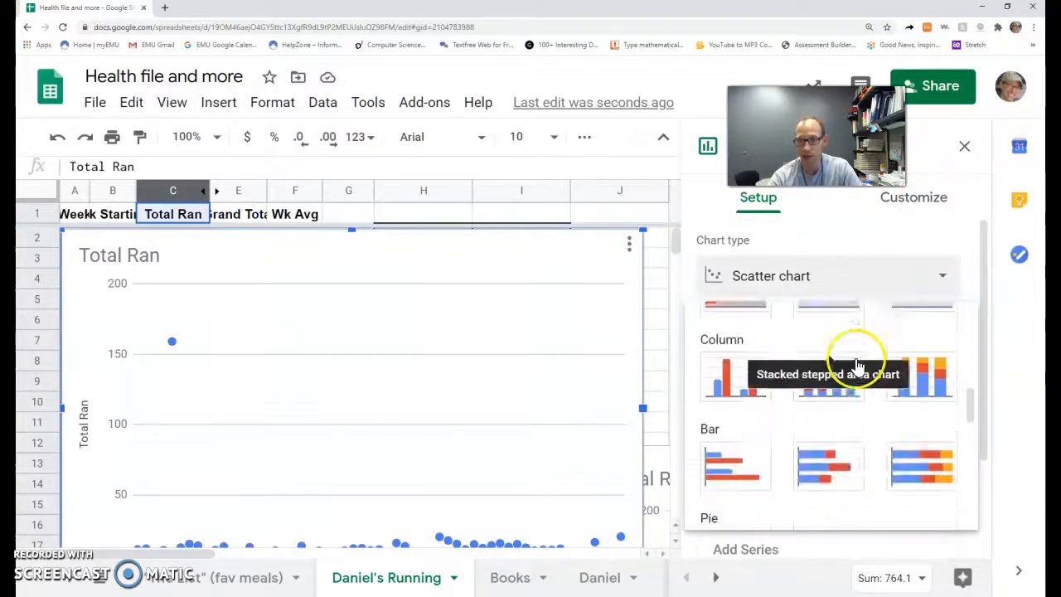
{"action": "scroll", "scroll_direction": "down", "scroll_amount": 3}
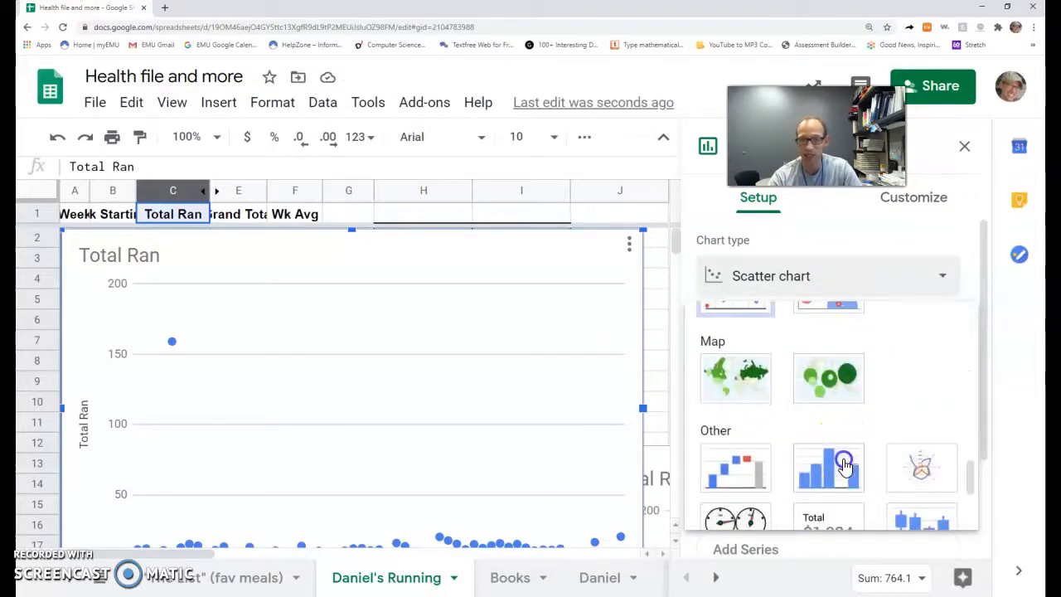
{"action": "left_click", "coordinate": [829, 468]}
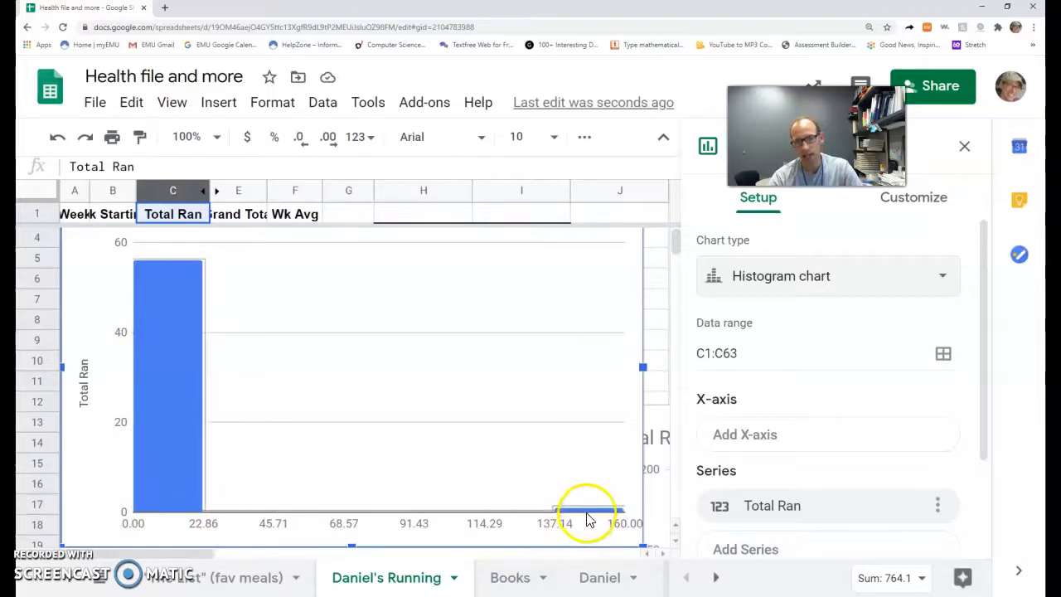
{"action": "mouse_move", "coordinate": [539, 517]}
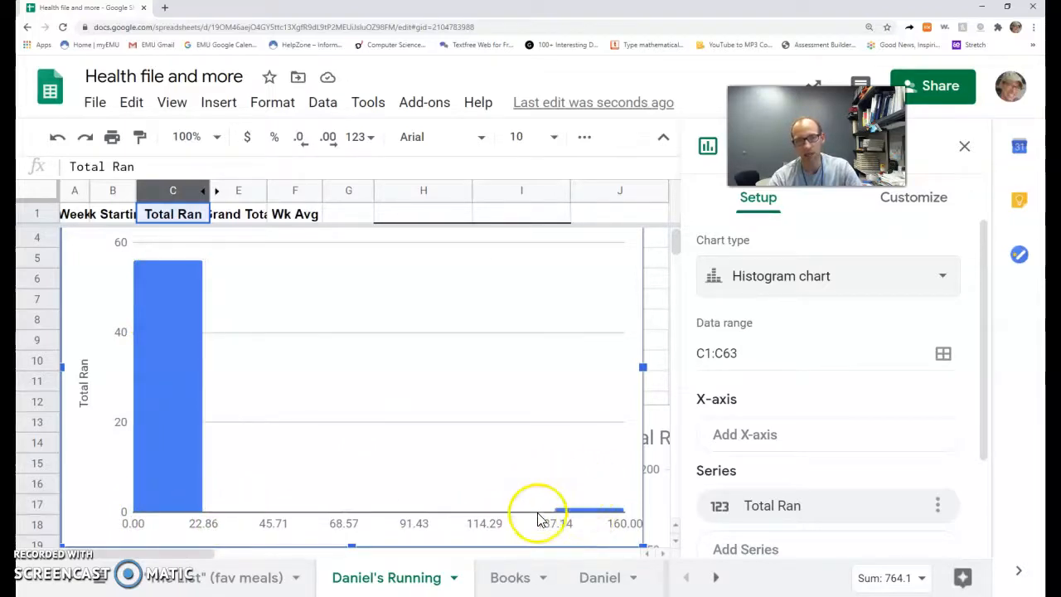
{"action": "mouse_move", "coordinate": [593, 518]}
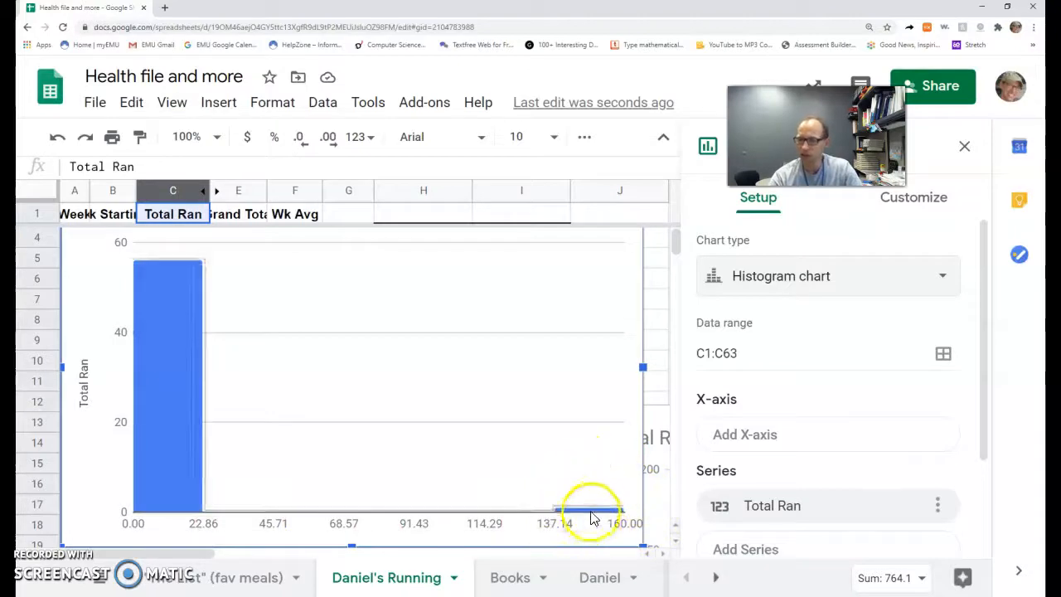
{"action": "mouse_move", "coordinate": [484, 474]}
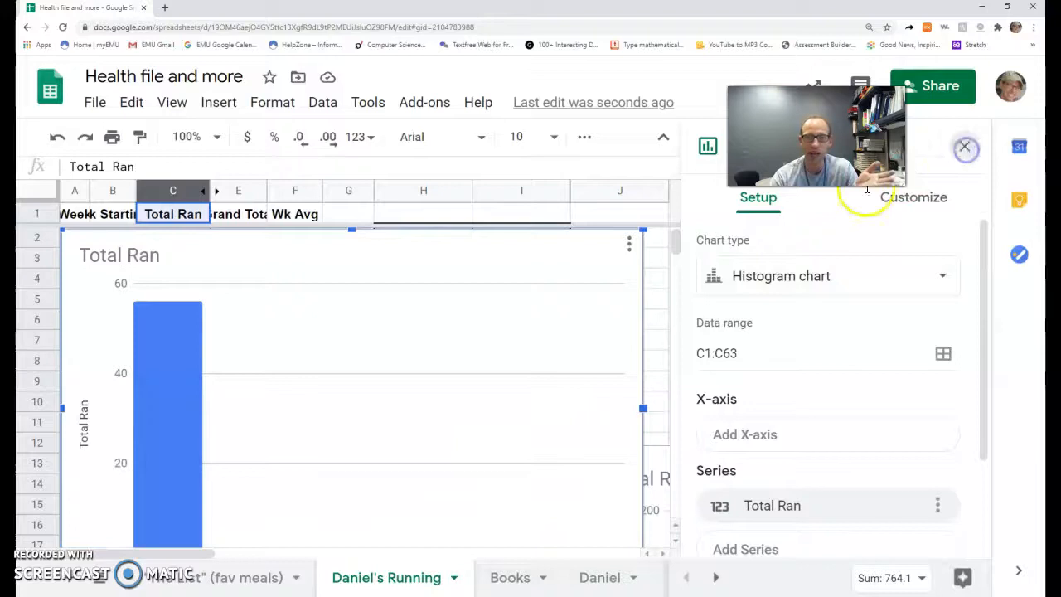
- Close the chart editor and sort the sheet by Total Ran from largest to smallest
{"action": "left_click", "coordinate": [965, 146]}
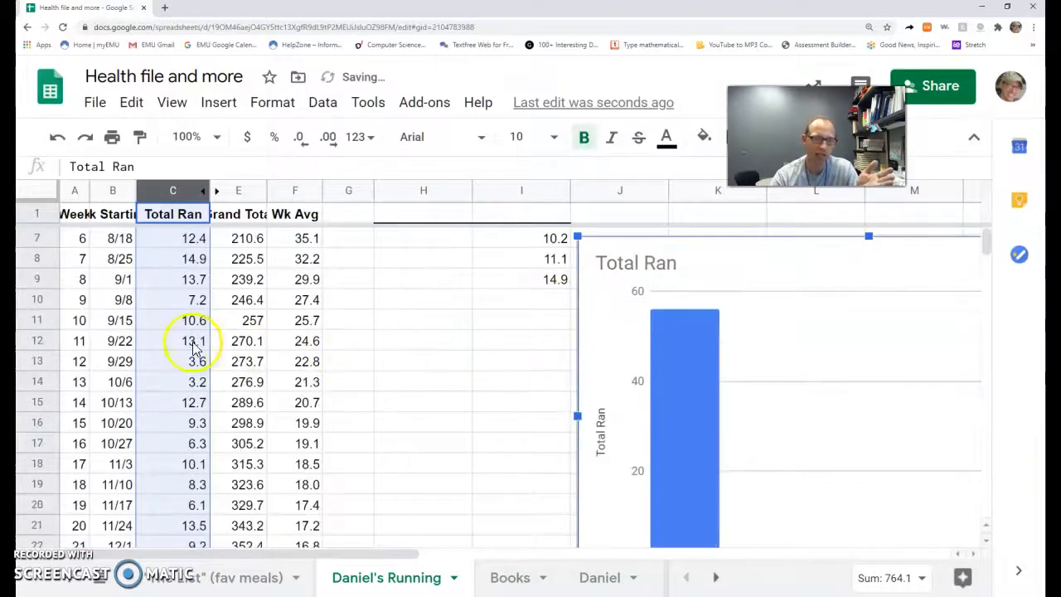
{"action": "scroll", "scroll_direction": "up", "scroll_amount": 3}
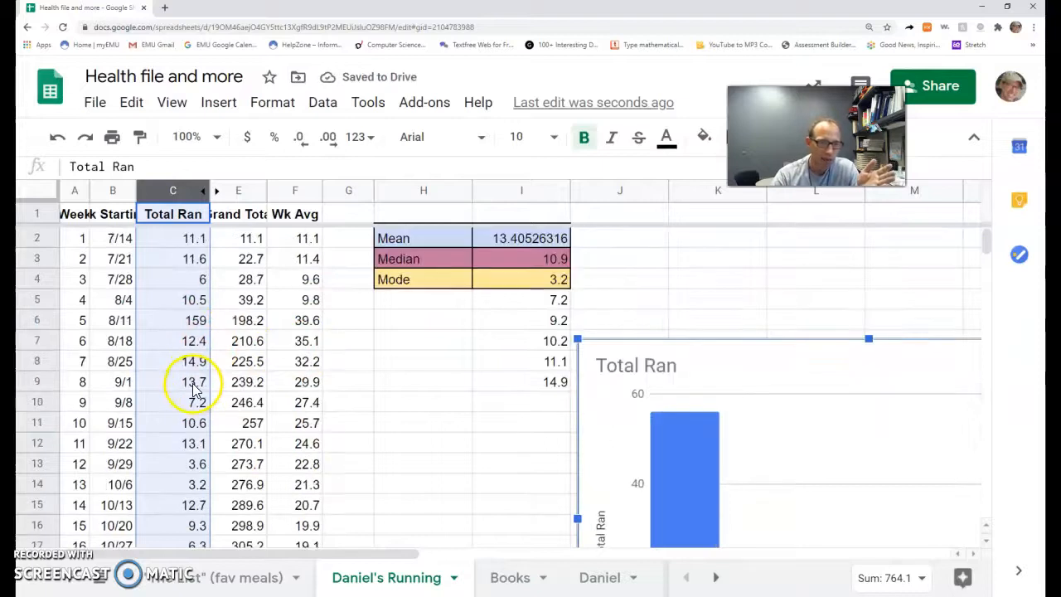
{"action": "left_click", "coordinate": [194, 320]}
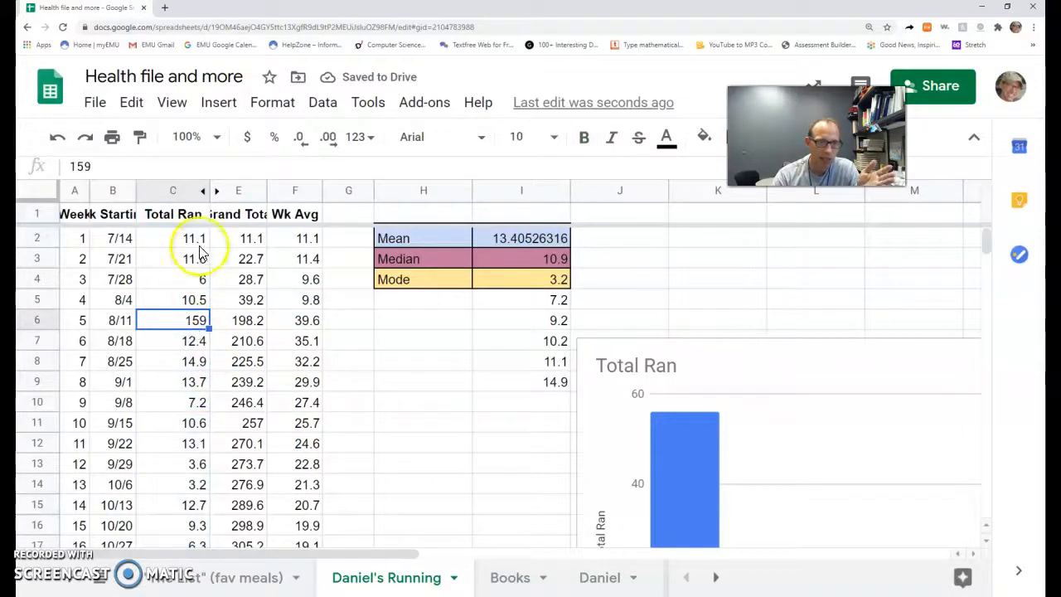
{"action": "right_click", "coordinate": [173, 191]}
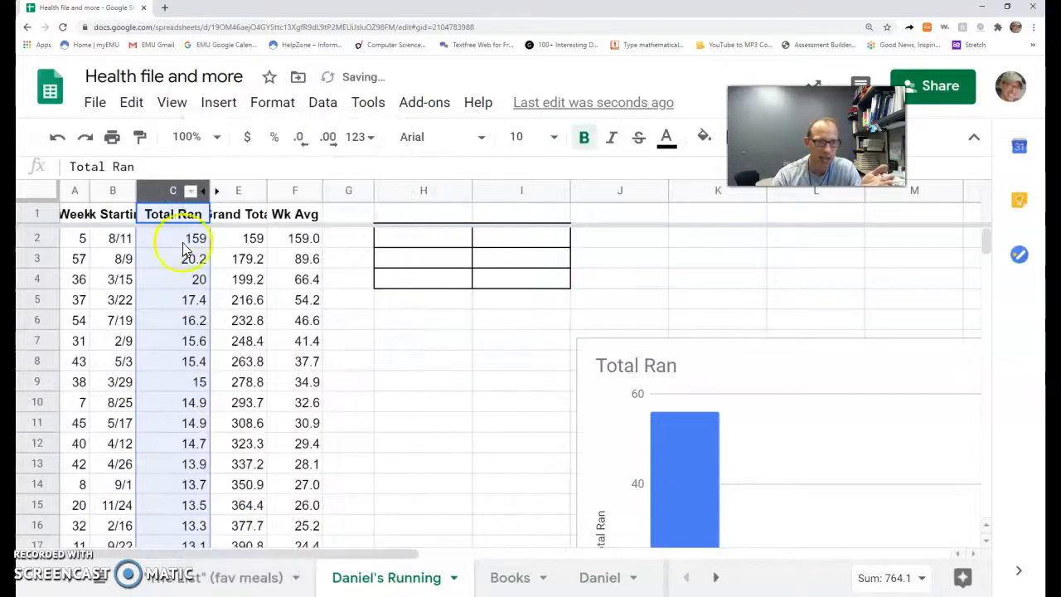
- Correct the top outlier 159 back to 15.9
{"action": "left_click", "coordinate": [172, 238]}
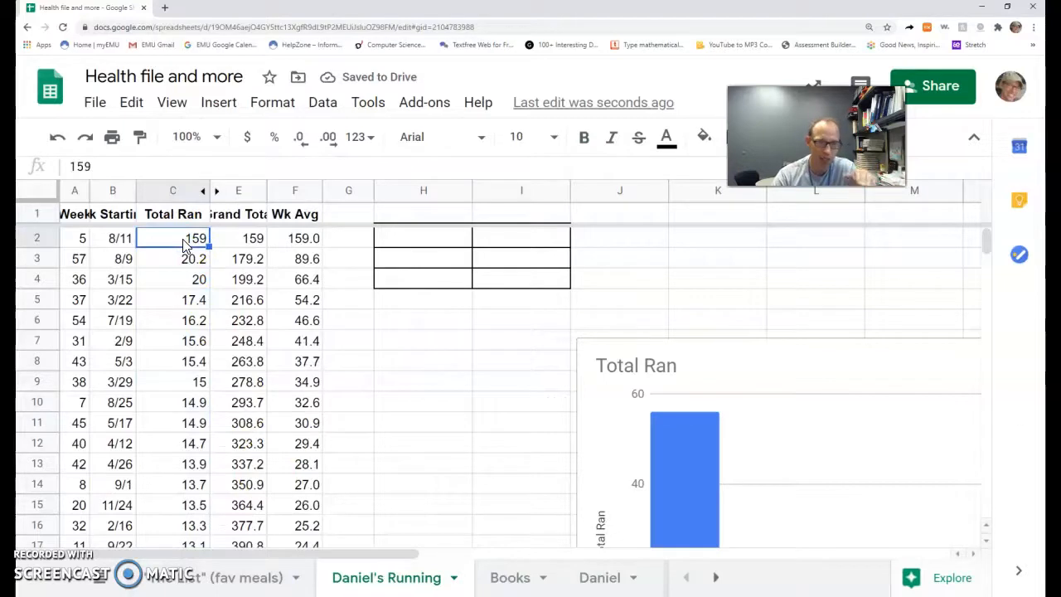
{"action": "type", "text": "15."}
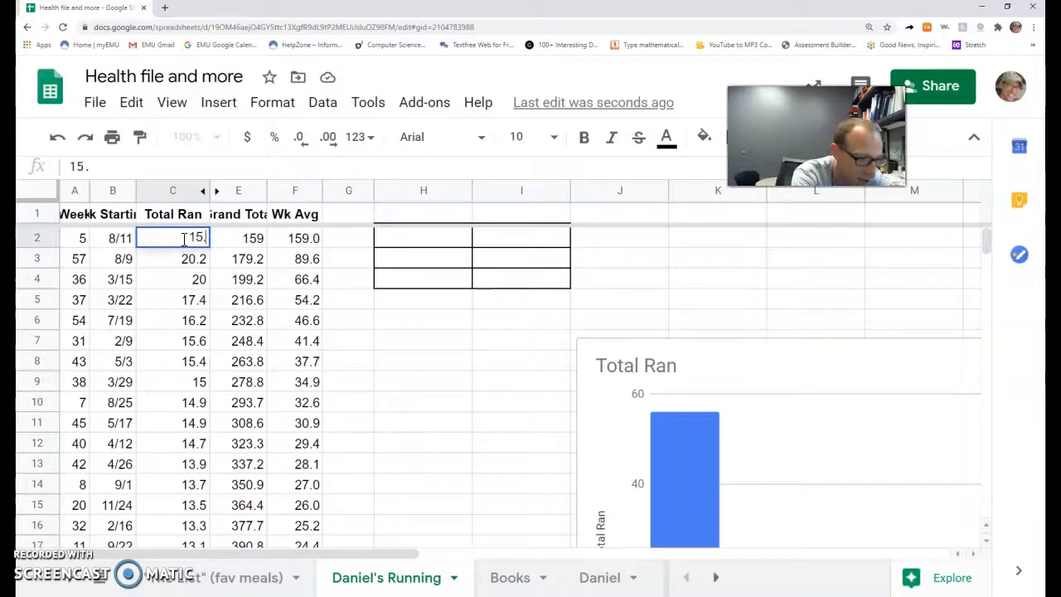
{"action": "key", "text": "Return"}
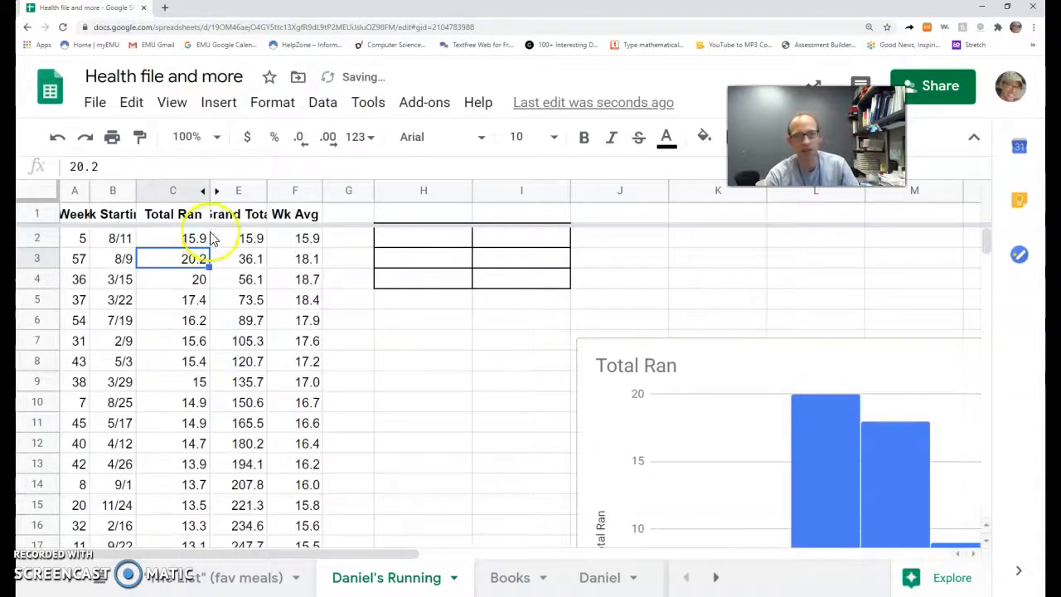